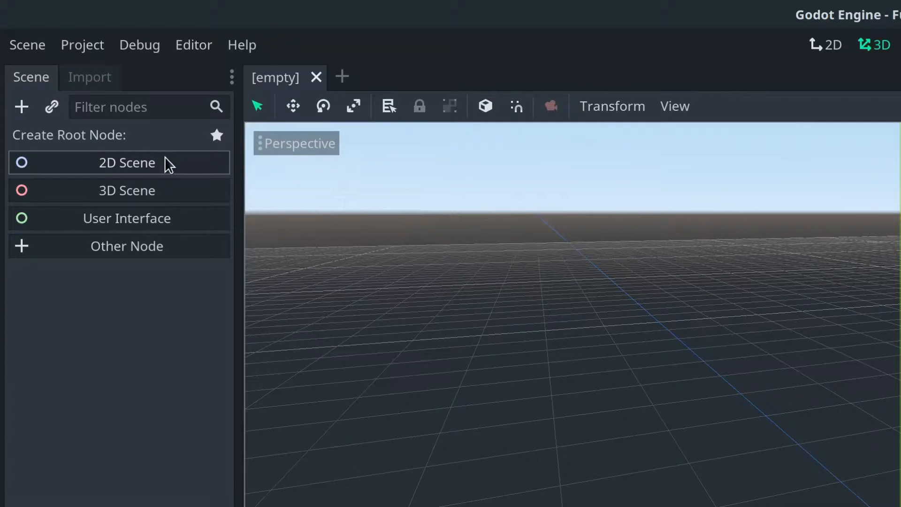
Start a 2D scene with a Node2D root and a Camera2D set as Current.
{"action": "left_click", "coordinate": [127, 162]}
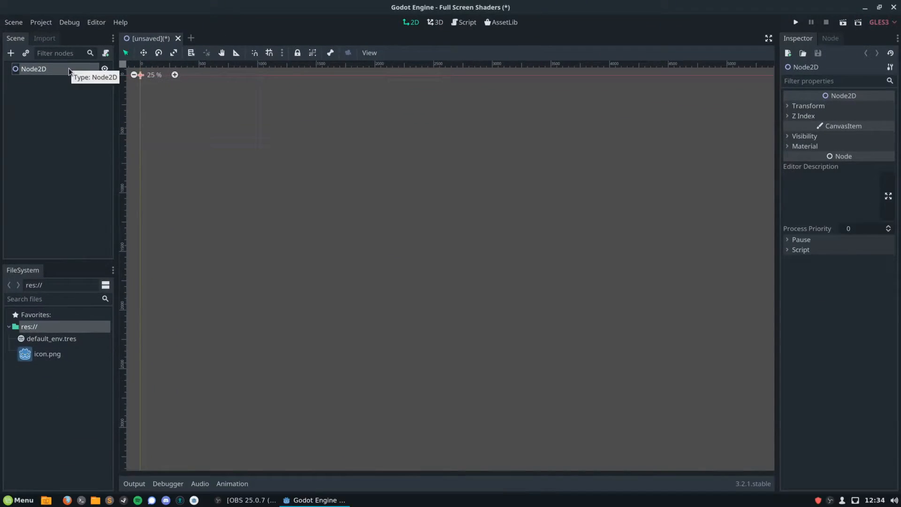
{"action": "type", "text": "camera"}
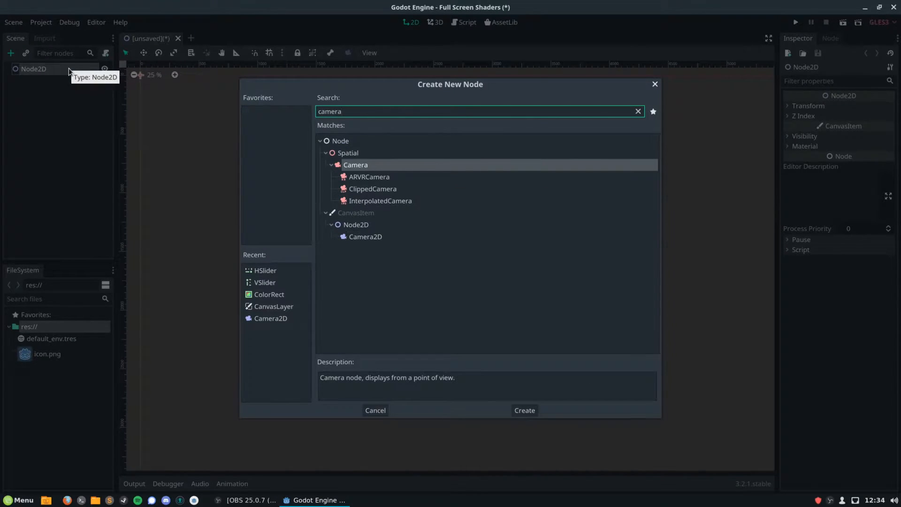
{"action": "left_click", "coordinate": [523, 410]}
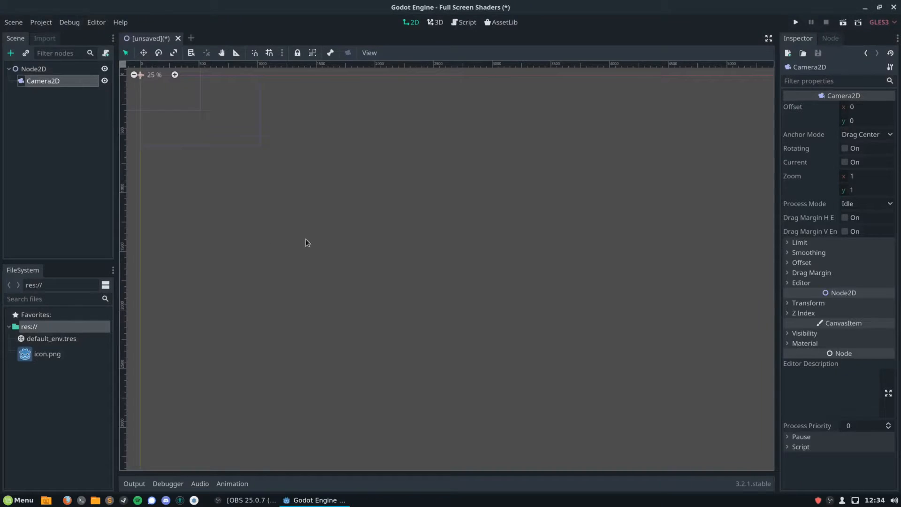
{"action": "left_click", "coordinate": [845, 163]}
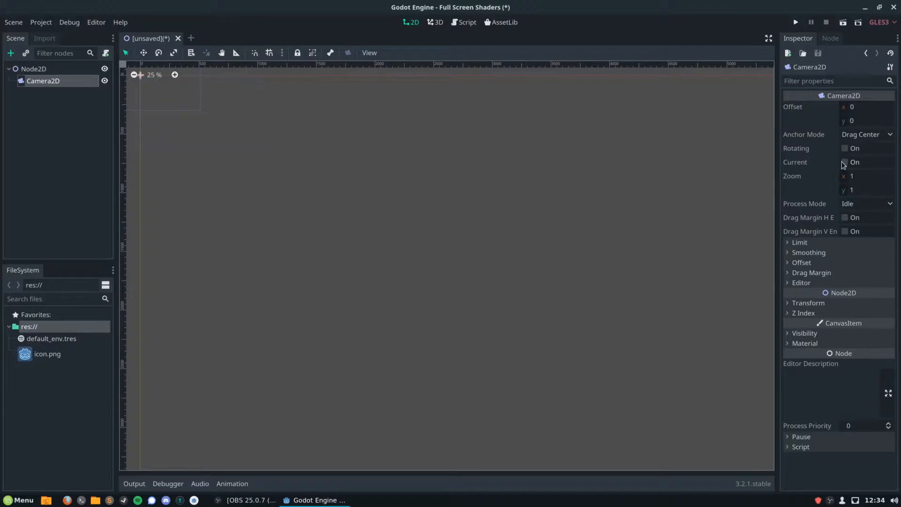
{"action": "left_click", "coordinate": [844, 162]}
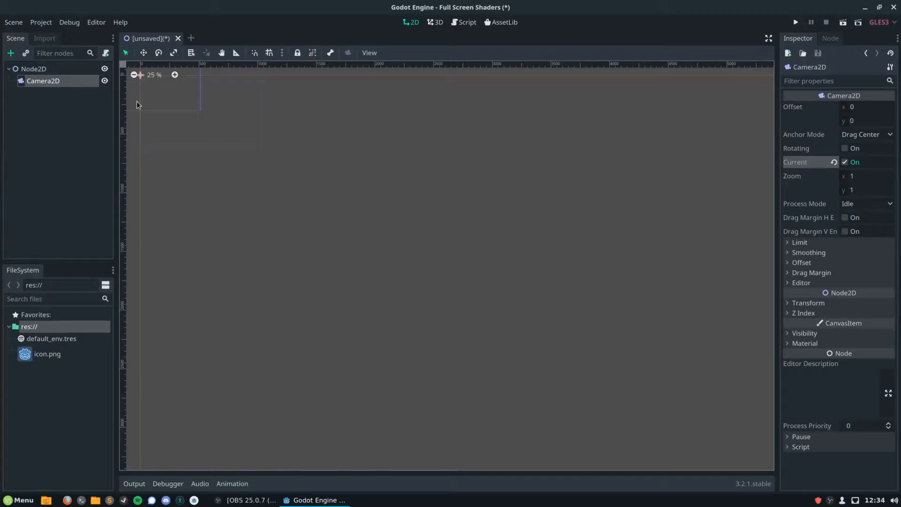
Add a CanvasLayer with a Full Rect ColorRect and give it a new ShaderMaterial.
{"action": "type", "text": "canvasl"}
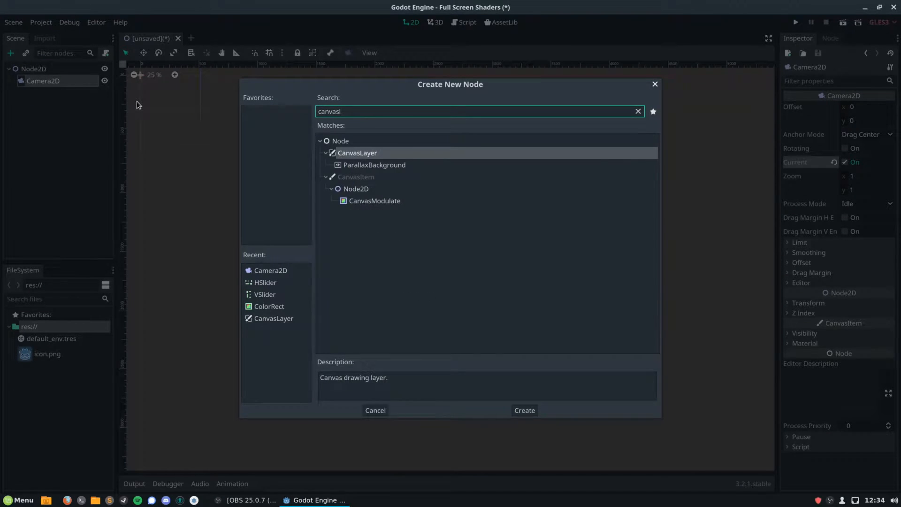
{"action": "left_click", "coordinate": [523, 410]}
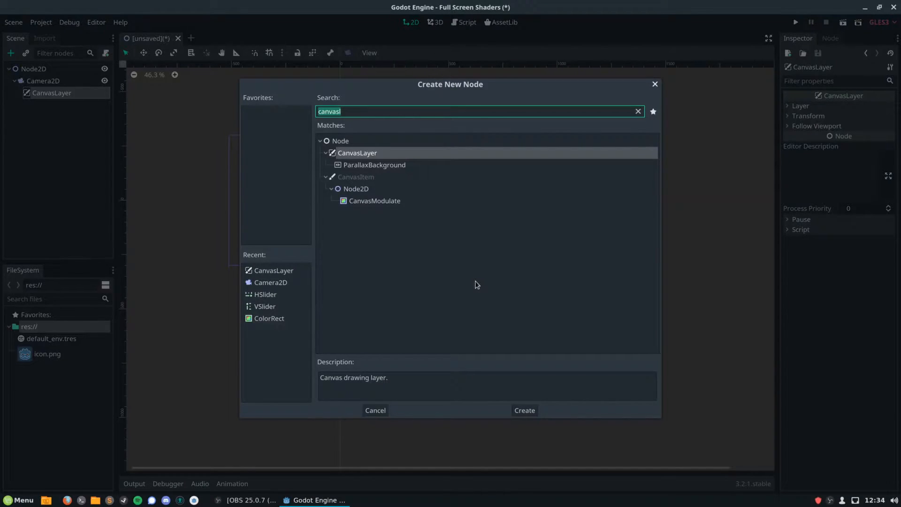
{"action": "type", "text": "color"}
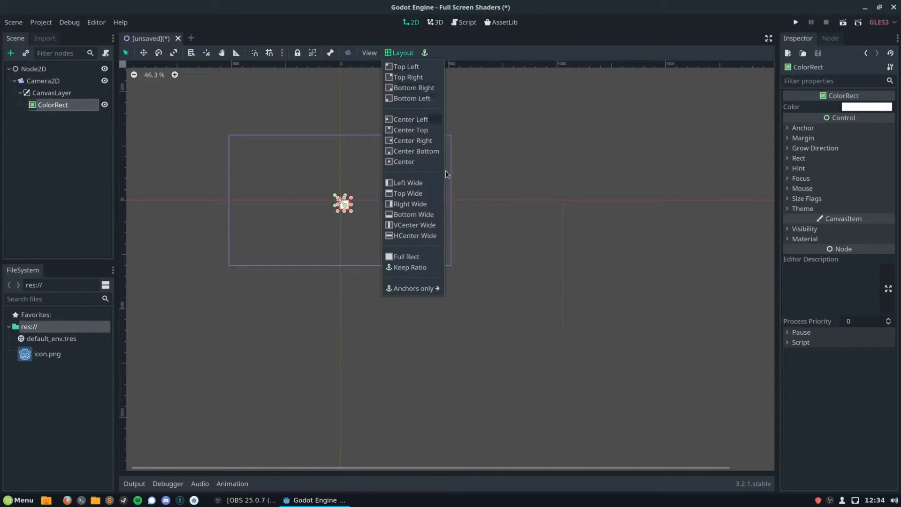
{"action": "left_click", "coordinate": [406, 256]}
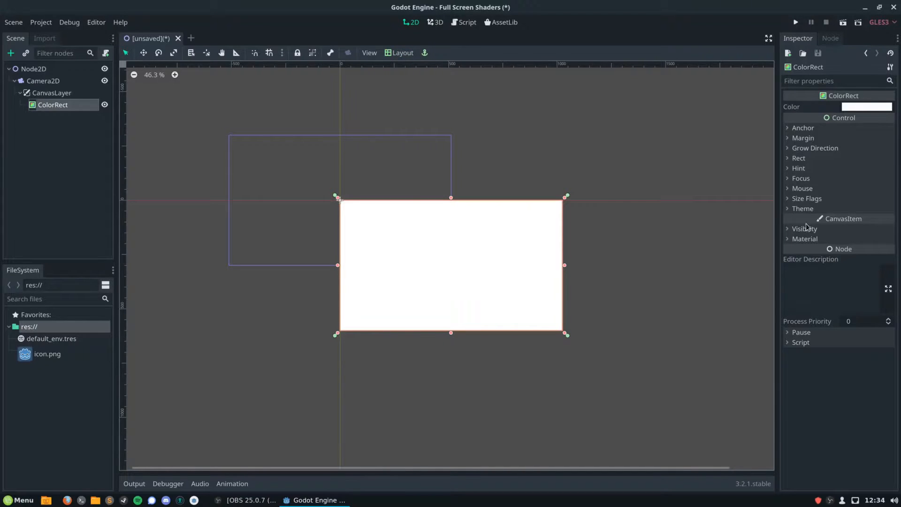
{"action": "left_click", "coordinate": [869, 250]}
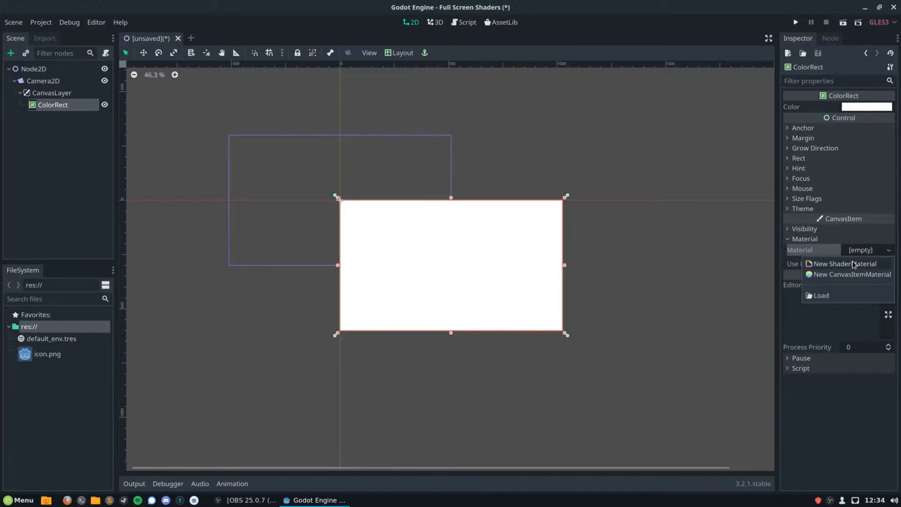
{"action": "left_click", "coordinate": [844, 264]}
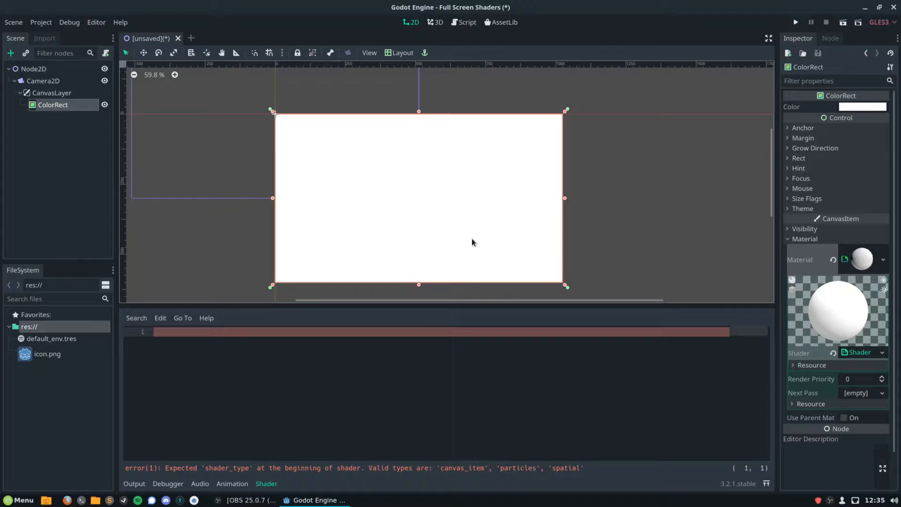
{"action": "mouse_move", "coordinate": [357, 365]}
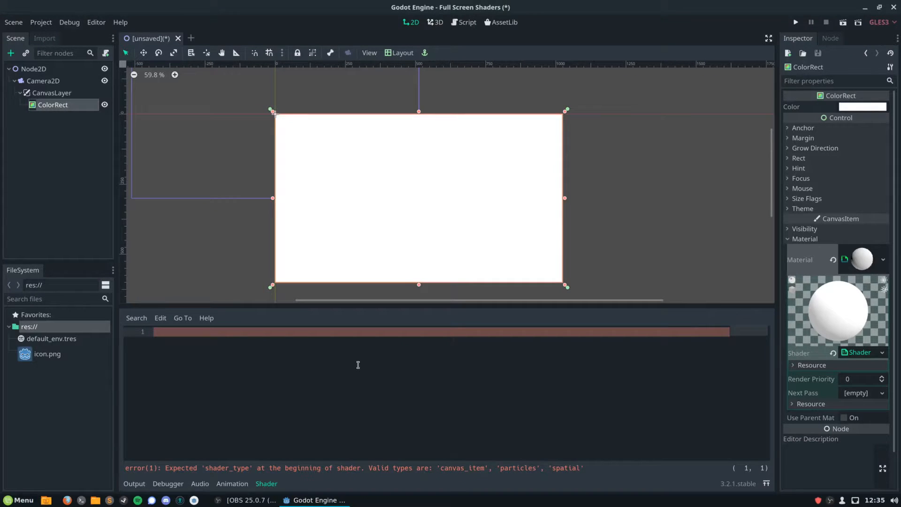
Write a canvas_item shader whose fragment samples SCREEN_TEXTURE at SCREEN_UV.
{"action": "type", "text": "shader_type canvas_item;"}
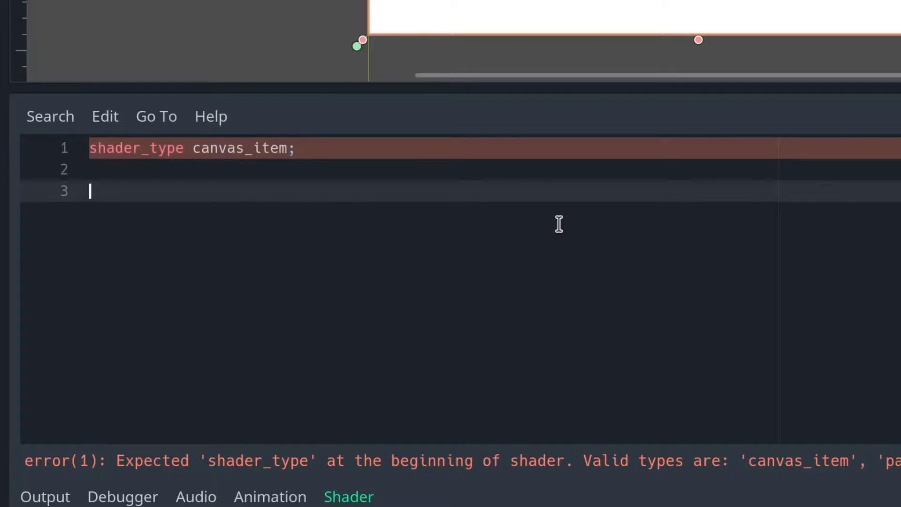
{"action": "type", "text": "void fragment(){"}
{"action": "type", "text": "vec4 bg = tex"}
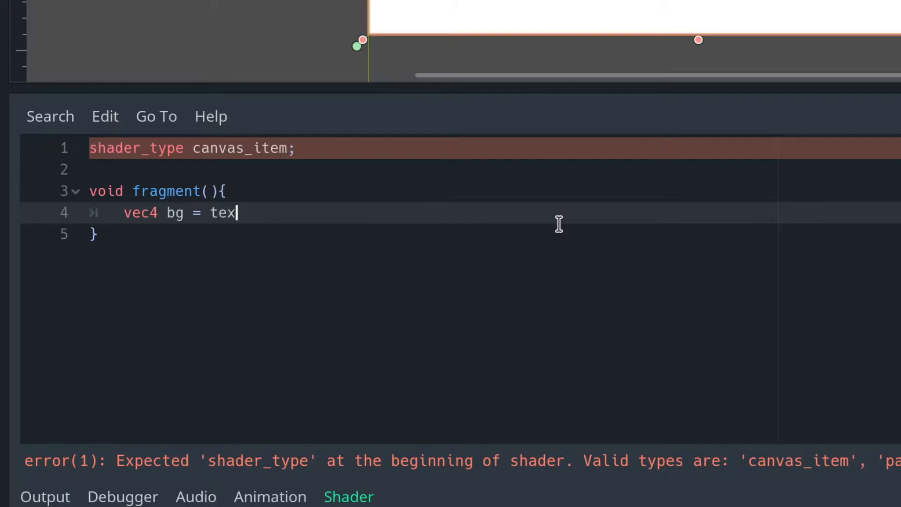
{"action": "type", "text": "ture(SCREEN_TE"}
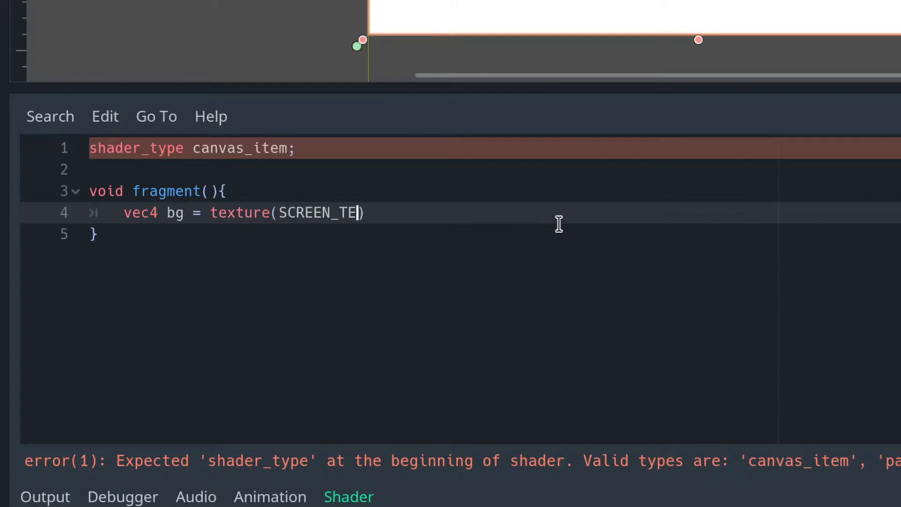
{"action": "type", "text": "XTURE, SCREEN_UV"}
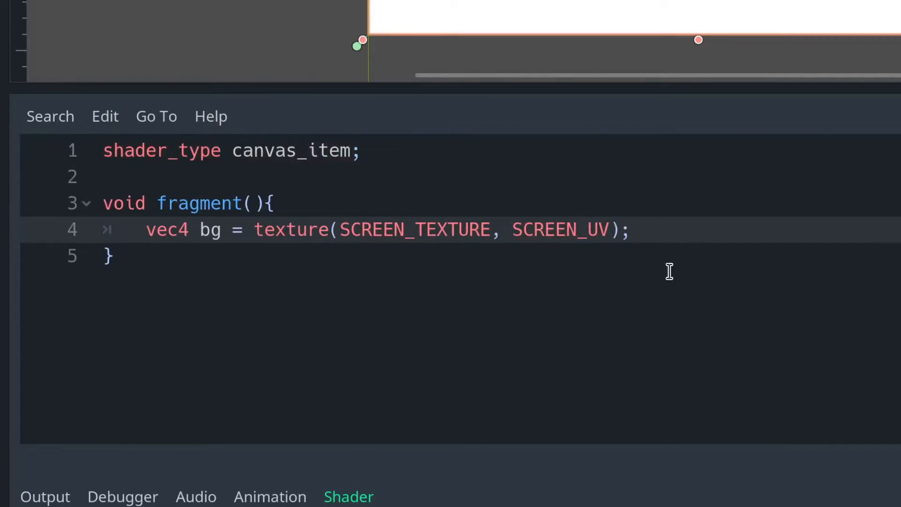
Compute float avg as (bg.r + bg.g + bg.b) / 3f.
{"action": "type", "text": "float a"}
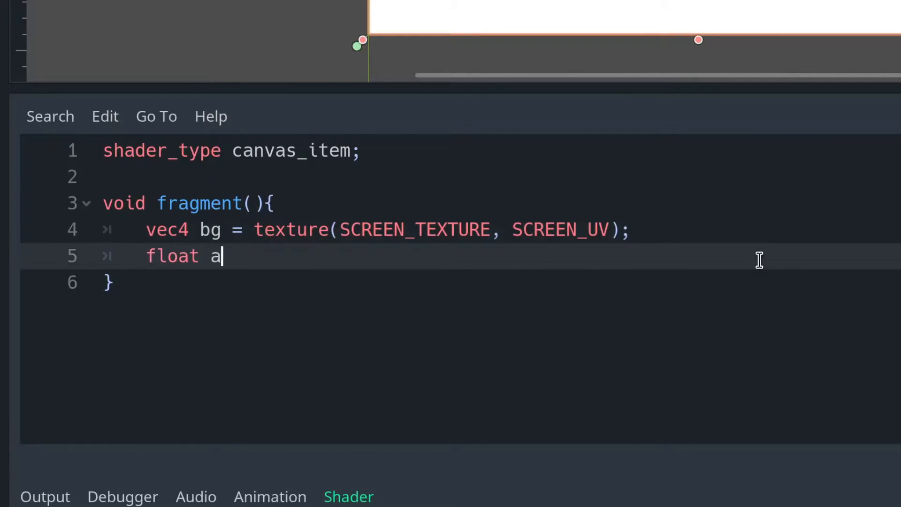
{"action": "type", "text": "vg = b"}
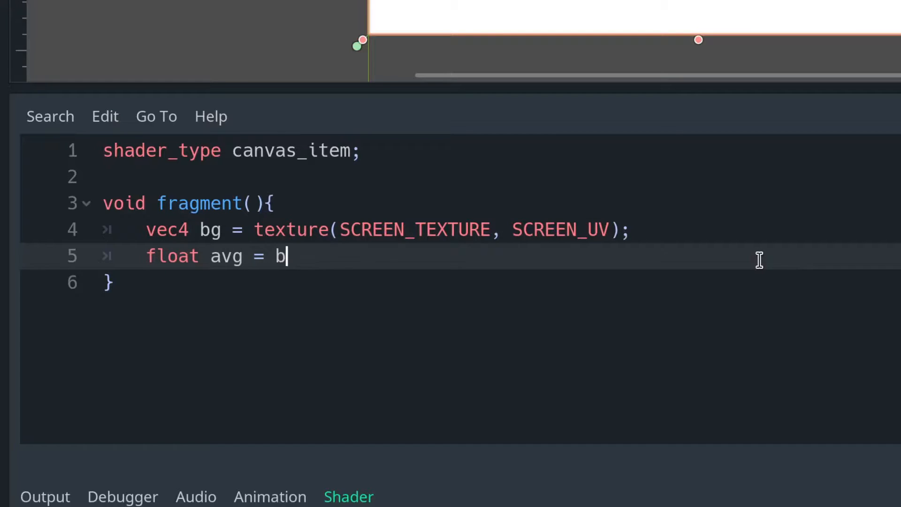
{"action": "type", "text": "g.r + bg.g"}
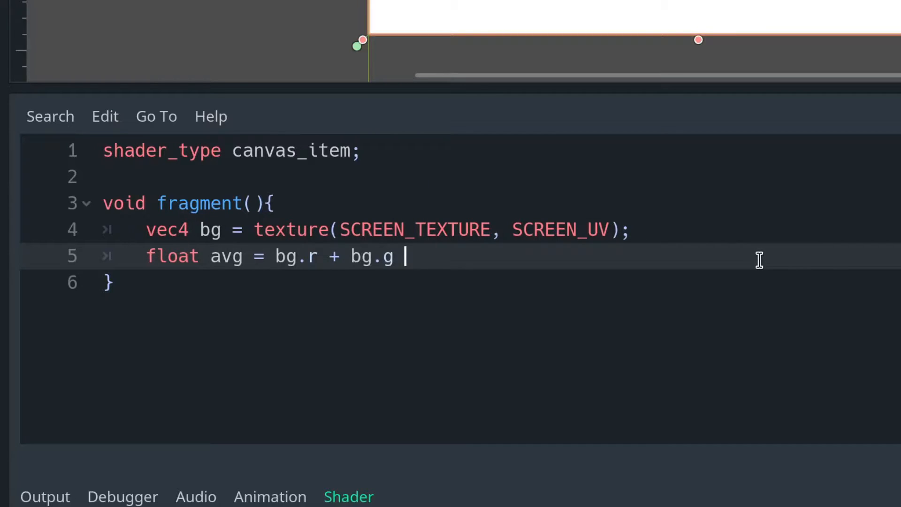
{"action": "type", "text": "+ bg.b /3f"}
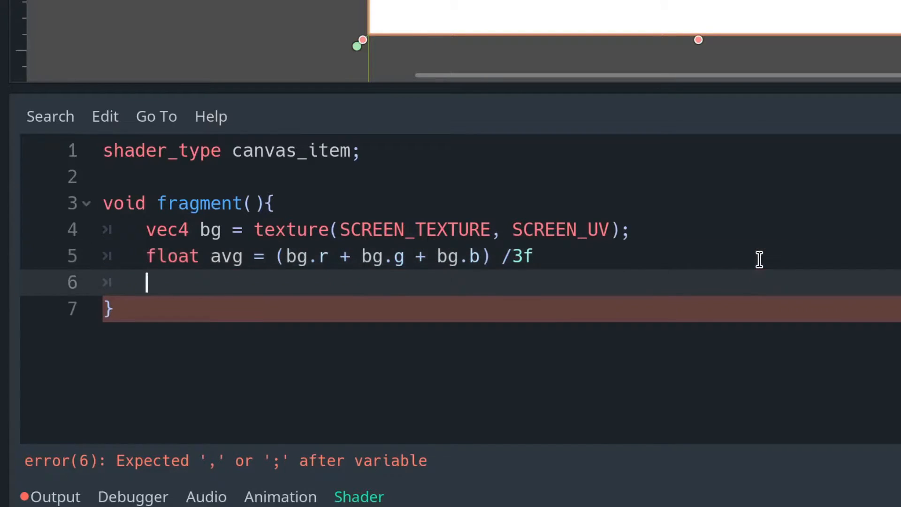
Output COLOR = vec4(avg, avg, avg, 1f) and add the missing semicolon.
{"action": "type", "text": "COLOR = vec4("}
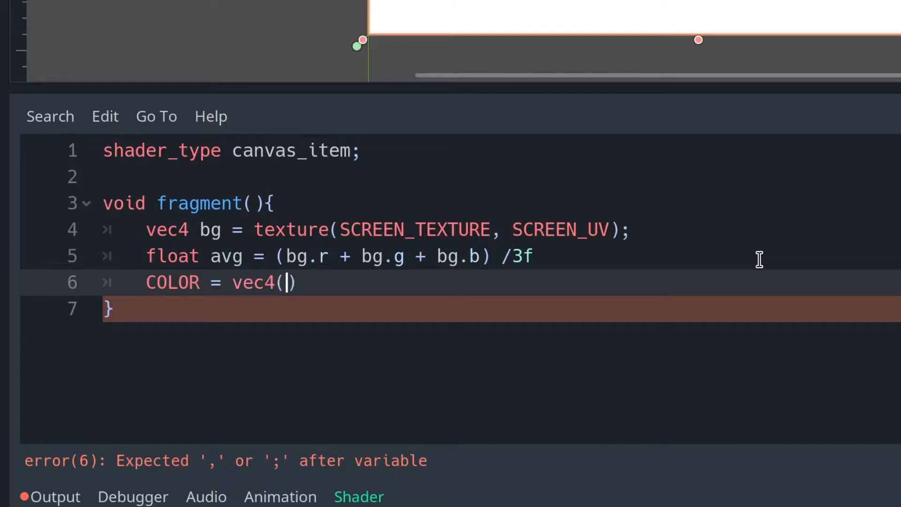
{"action": "type", "text": "avg, avg, avg,"}
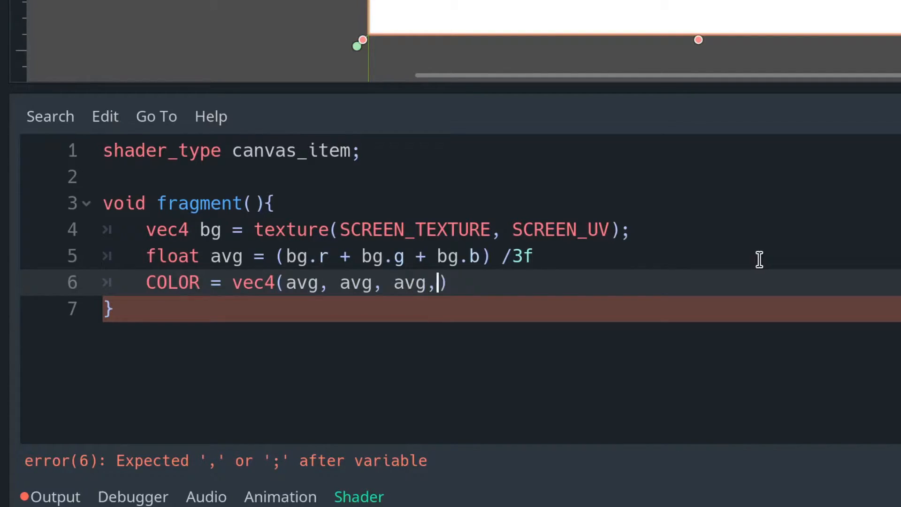
{"action": "type", "text": "1f);"}
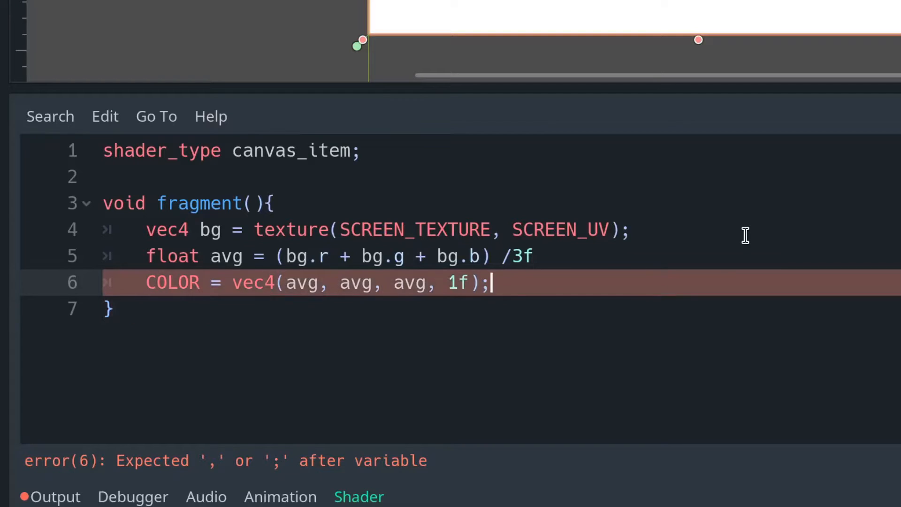
{"action": "mouse_move", "coordinate": [546, 272]}
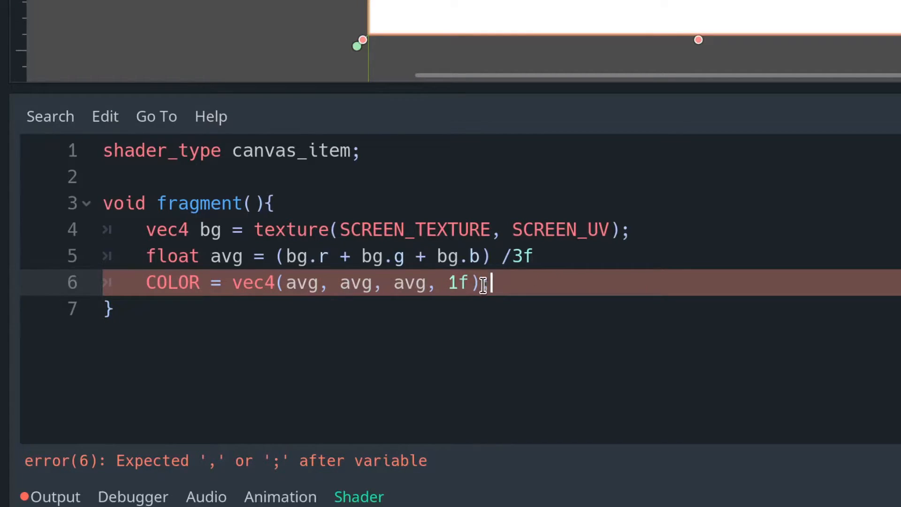
{"action": "type", "text": ";"}
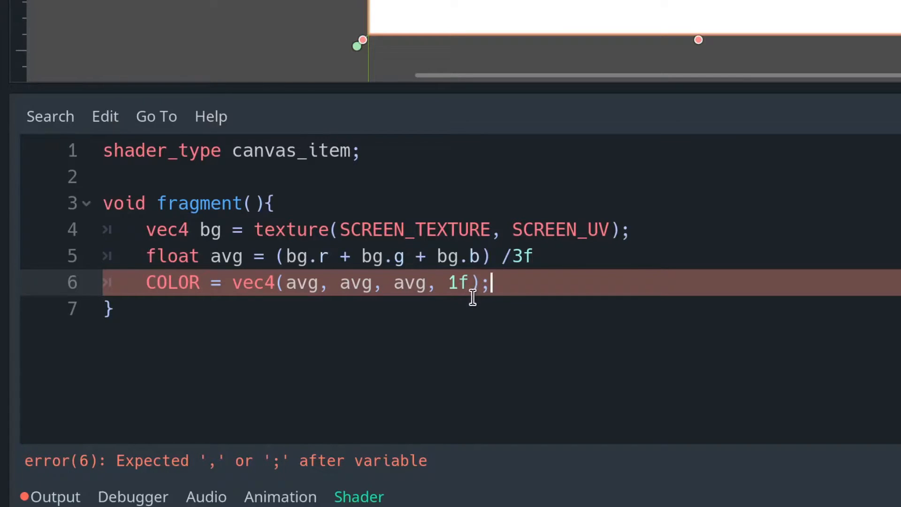
{"action": "mouse_move", "coordinate": [558, 316]}
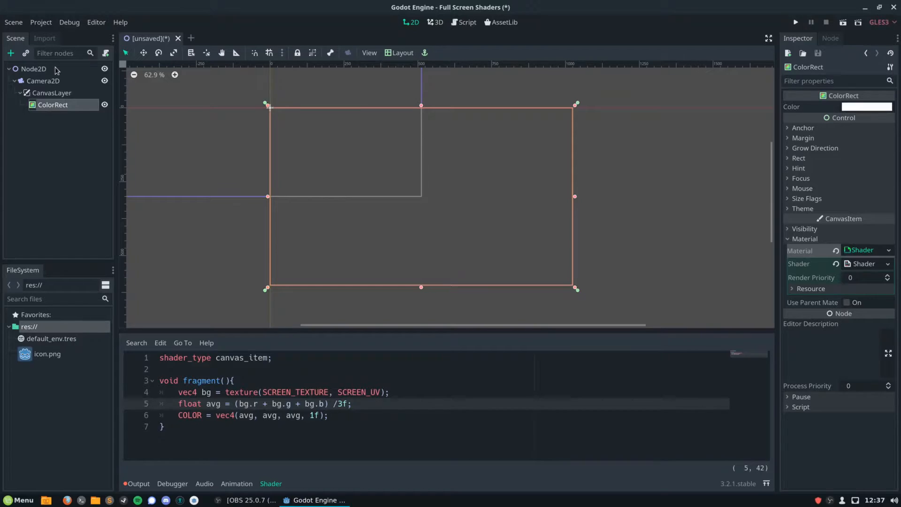
Drag icon.png into the viewport to place icon sprites and select them.
{"action": "left_click_drag", "start_coordinate": [47, 354], "coordinate": [318, 129]}
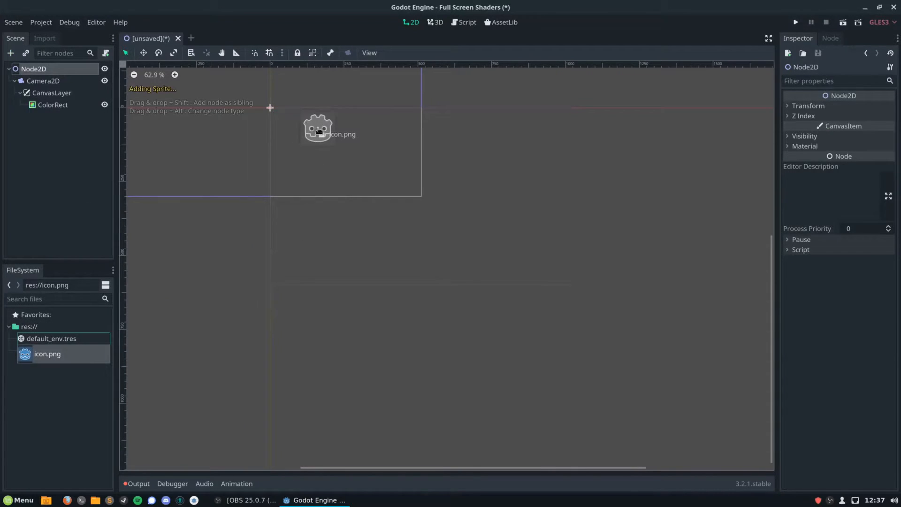
{"action": "left_click_drag", "start_coordinate": [318, 128], "coordinate": [319, 237]}
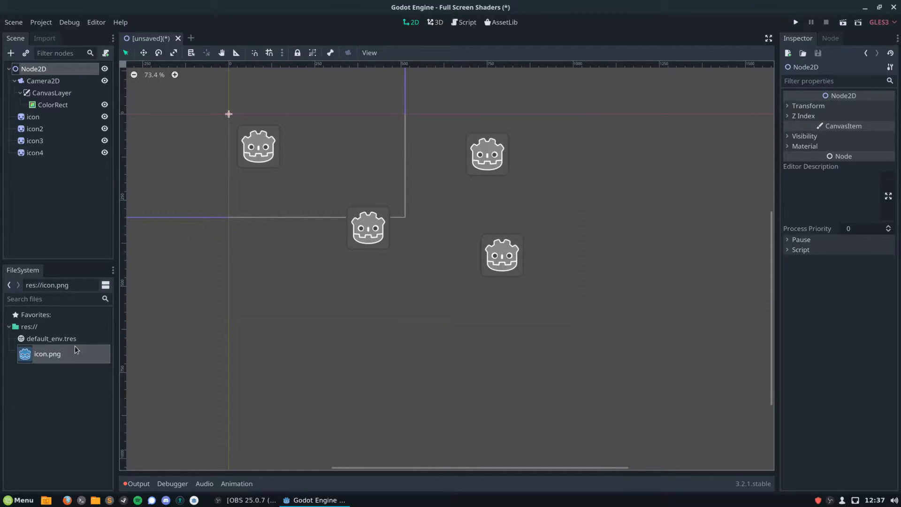
{"action": "left_click", "coordinate": [499, 257]}
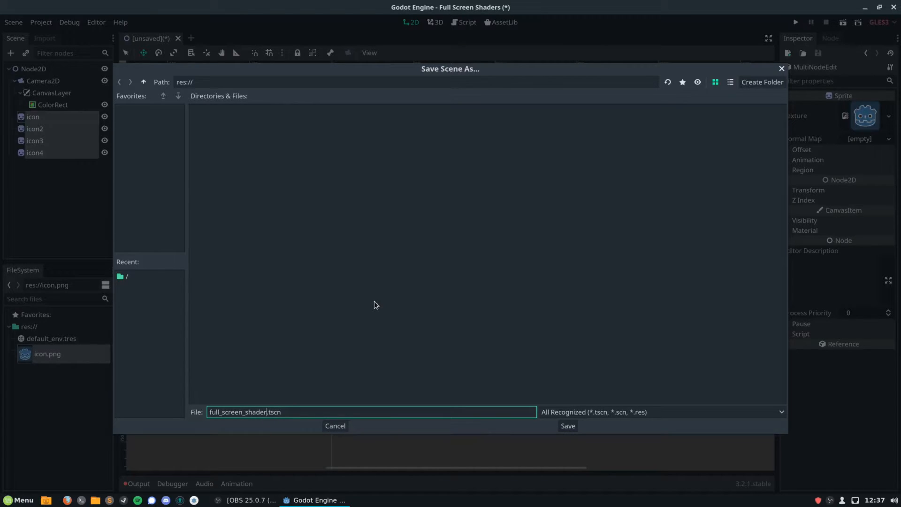
Save the scene as full_screen_shader_camera.tscn and run it as the main scene.
{"action": "left_click", "coordinate": [567, 426]}
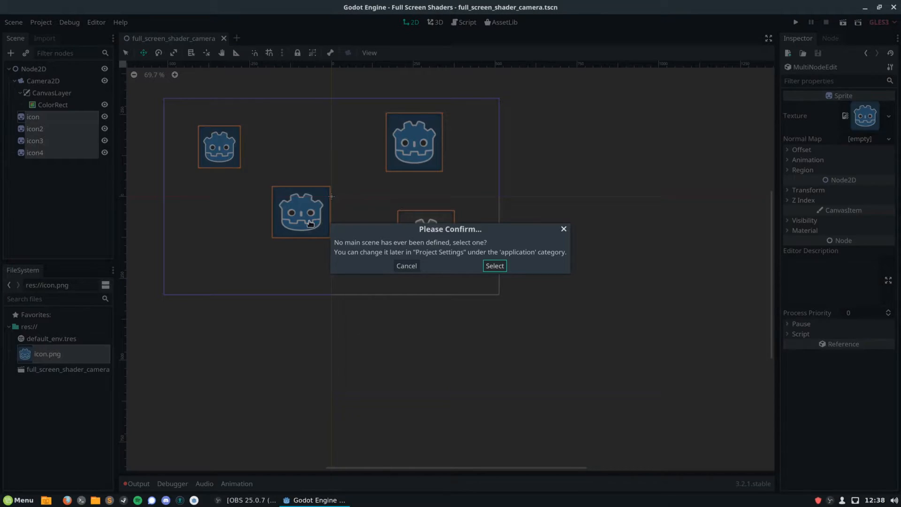
{"action": "left_click", "coordinate": [493, 266]}
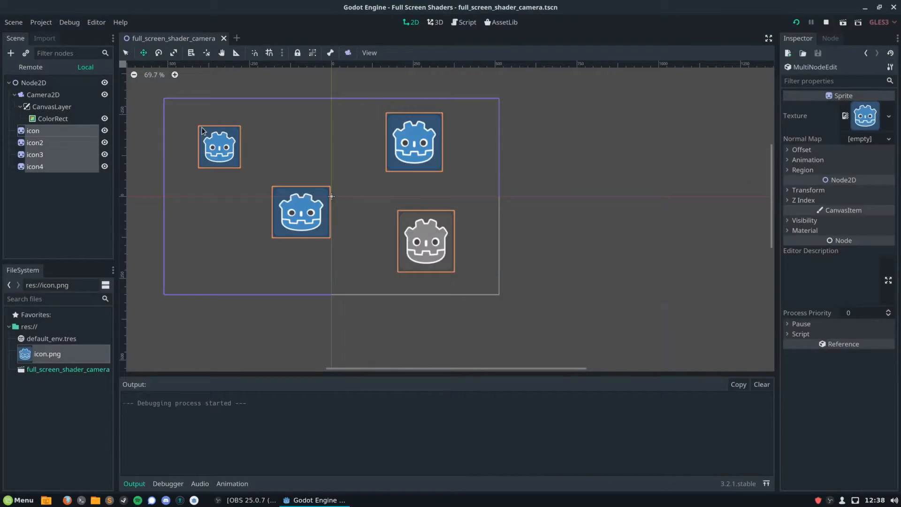
Inspect the greyscale icons in the game window, then close the test run.
{"action": "left_click", "coordinate": [812, 21]}
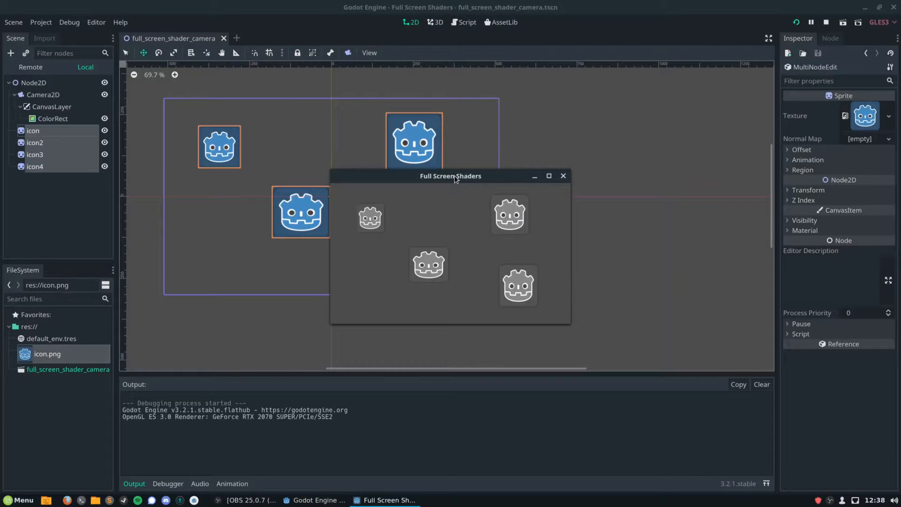
{"action": "left_click_drag", "start_coordinate": [450, 176], "coordinate": [365, 158]}
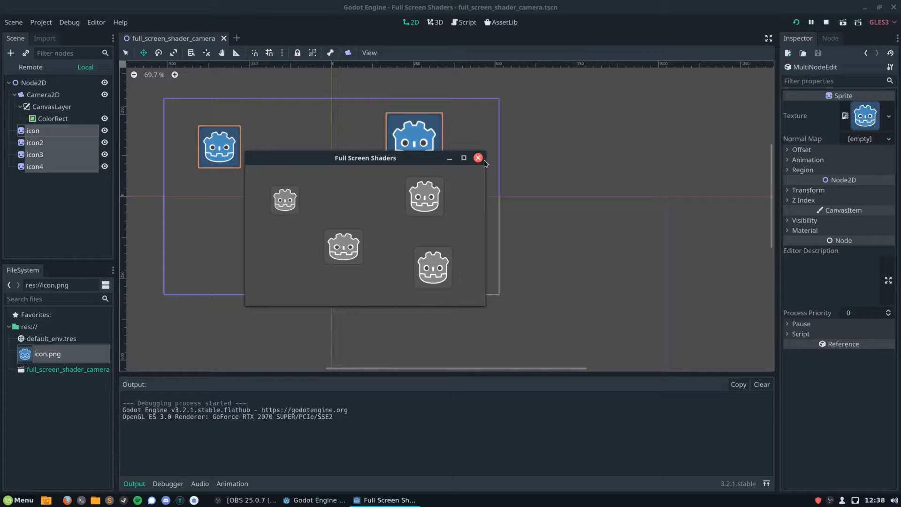
{"action": "left_click", "coordinate": [477, 158]}
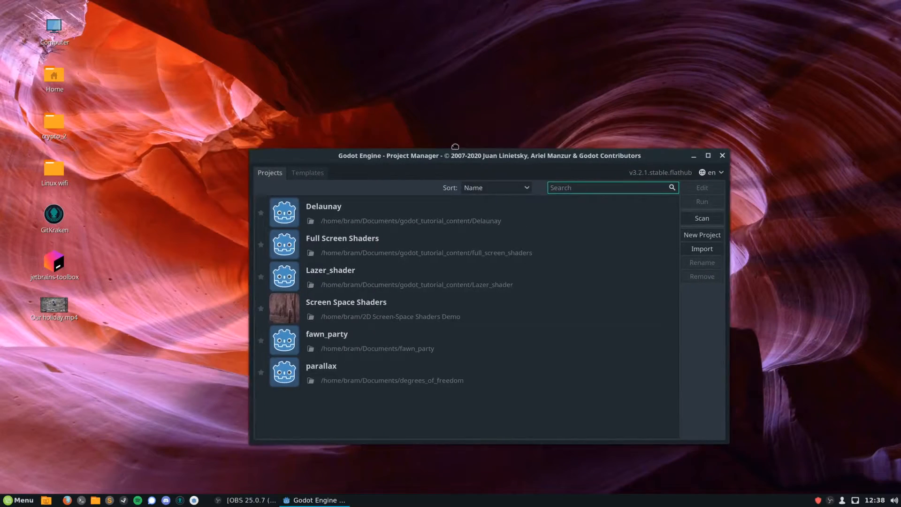
Browse templates and preview the 2D Screen-Space Shaders Demo screenshots.
{"action": "left_click", "coordinate": [308, 172]}
{"action": "type", "text": "shader"}
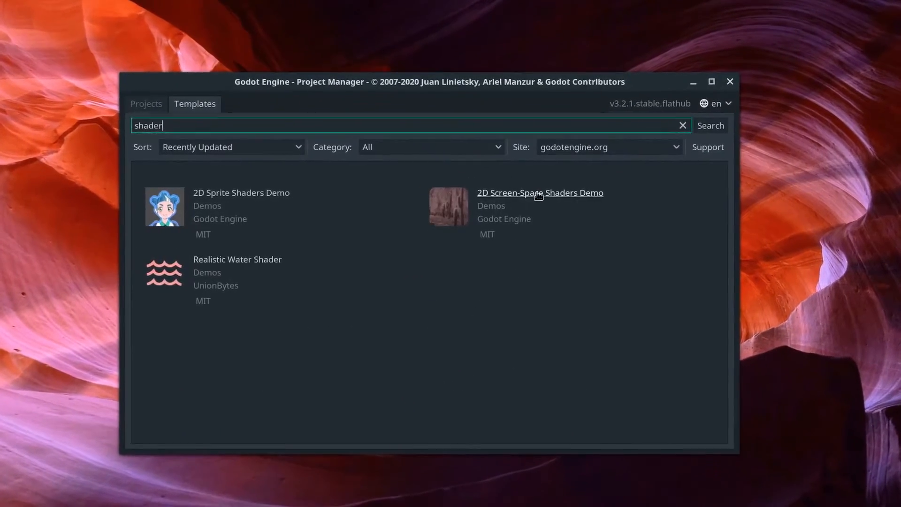
{"action": "left_click", "coordinate": [539, 192]}
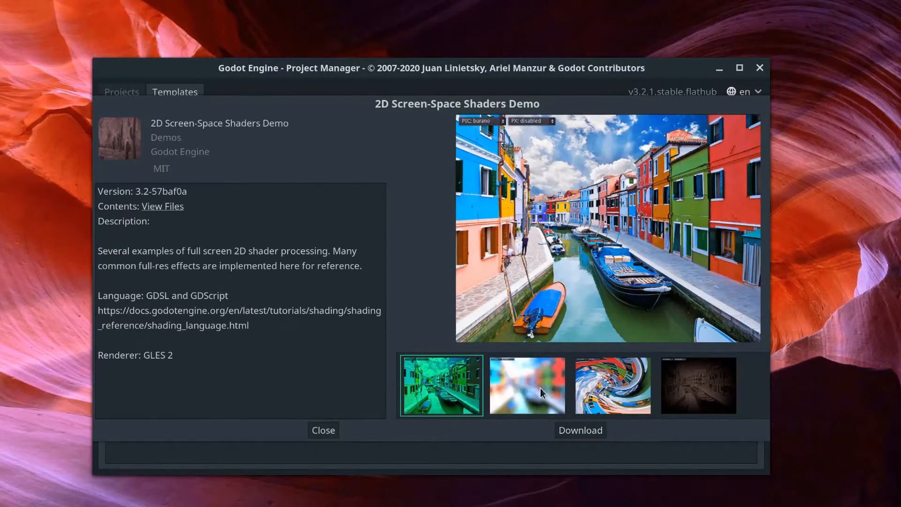
{"action": "left_click", "coordinate": [614, 385]}
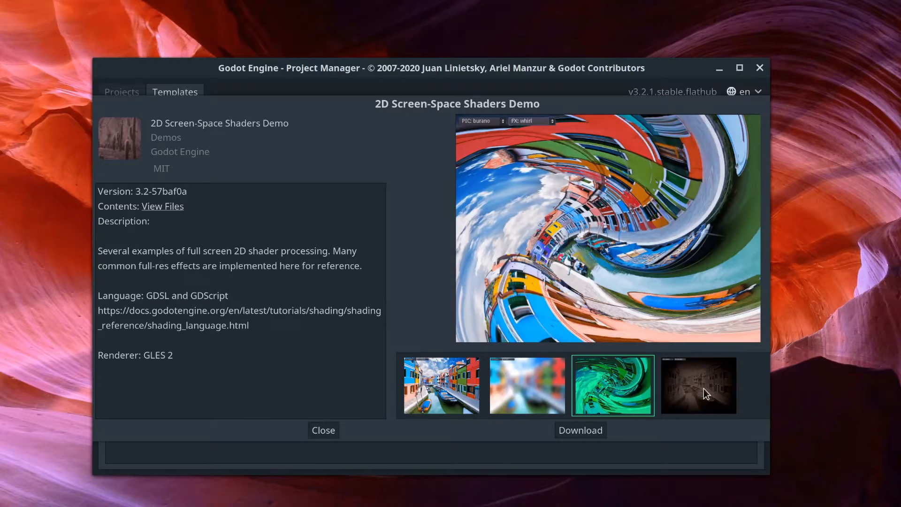
{"action": "left_click", "coordinate": [698, 385]}
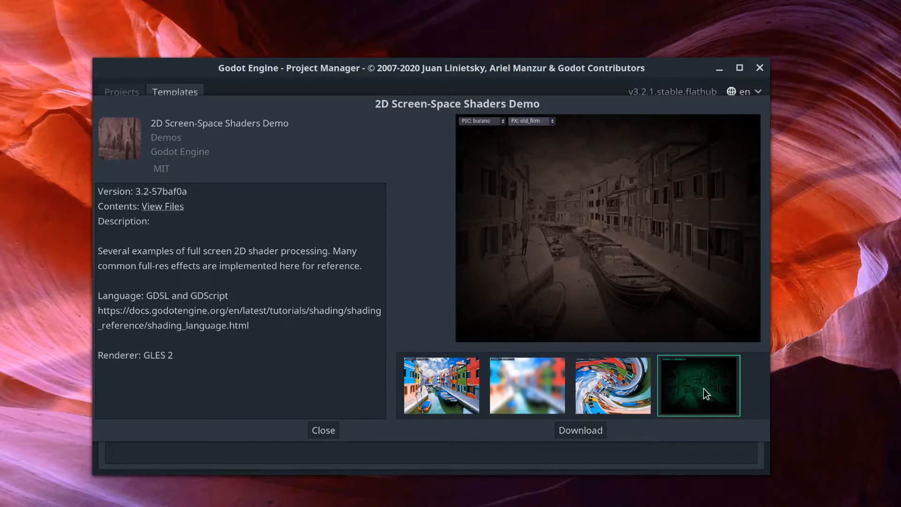
Download the demo, dismiss the folder warning and create a new project folder for it.
{"action": "left_click", "coordinate": [580, 430]}
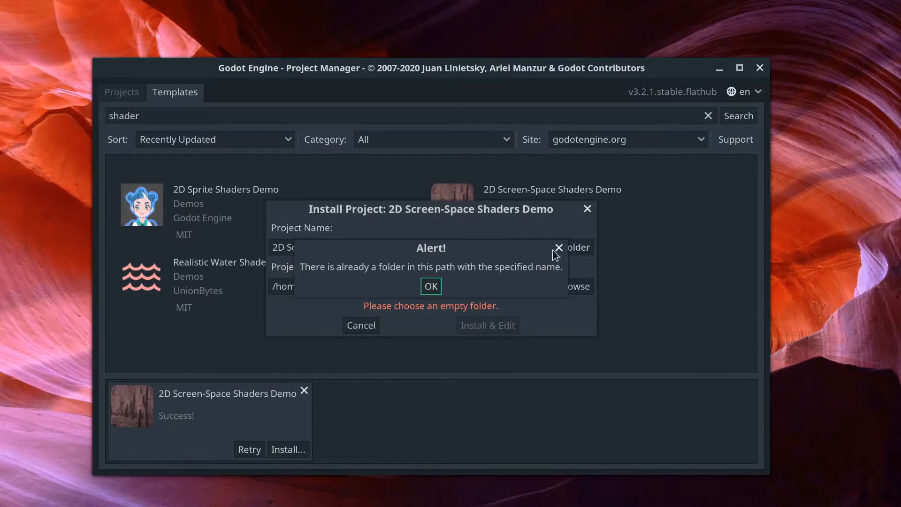
{"action": "left_click", "coordinate": [430, 285]}
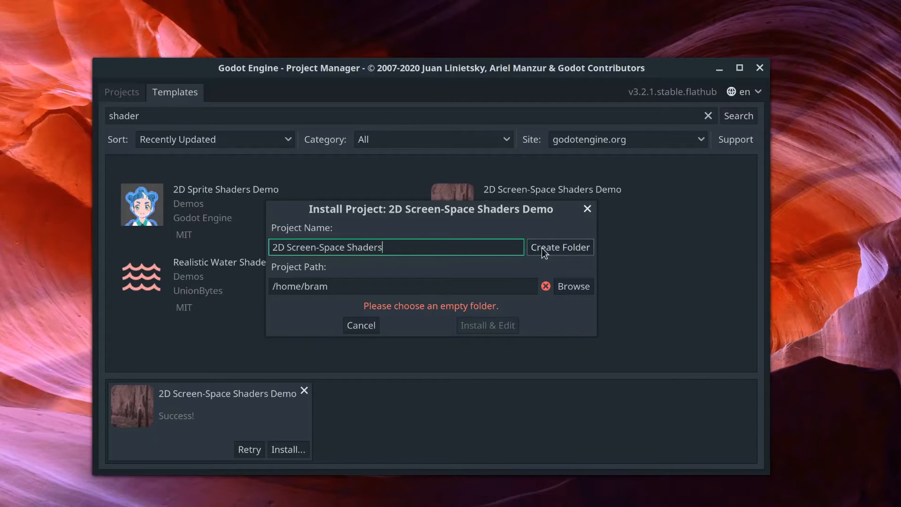
{"action": "left_click", "coordinate": [487, 326]}
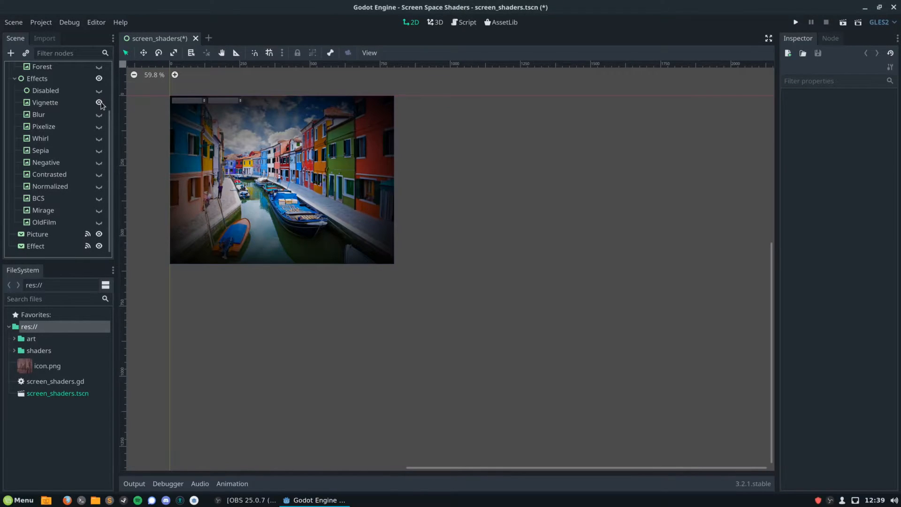
Make the Pixelize effect visible and open its material's pixelize shader.
{"action": "left_click", "coordinate": [99, 103]}
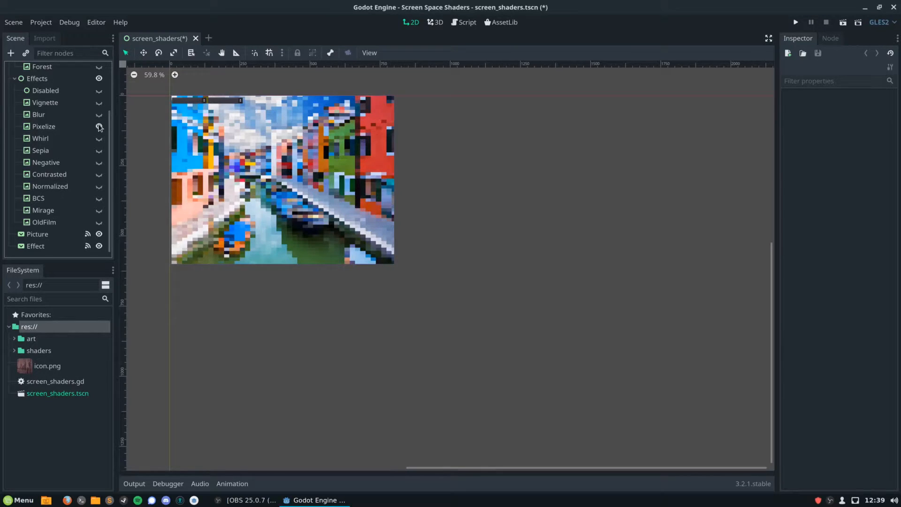
{"action": "left_click", "coordinate": [44, 126]}
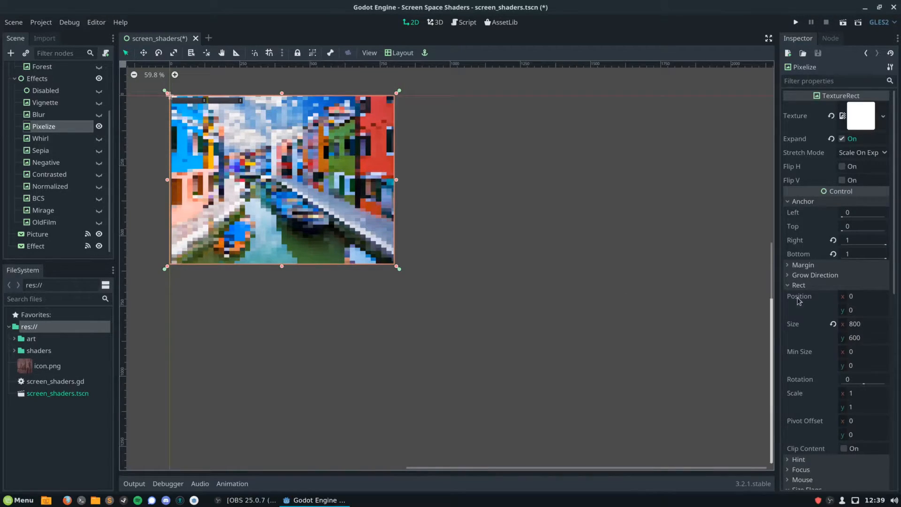
{"action": "scroll", "scroll_direction": "down", "scroll_amount": 3}
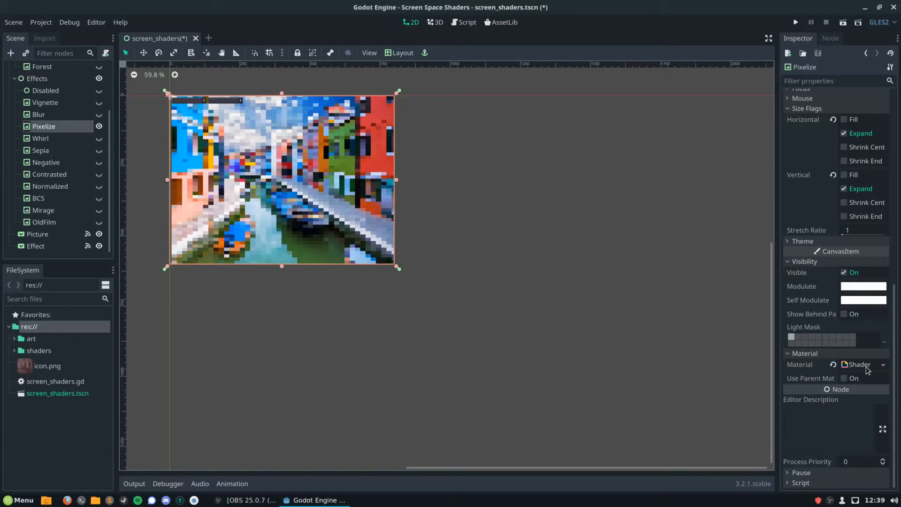
{"action": "left_click", "coordinate": [858, 364]}
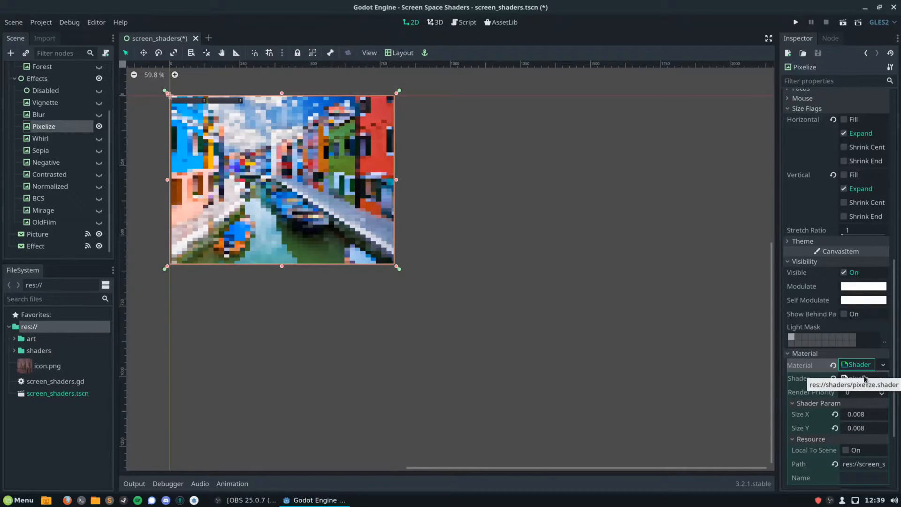
{"action": "left_click", "coordinate": [857, 378]}
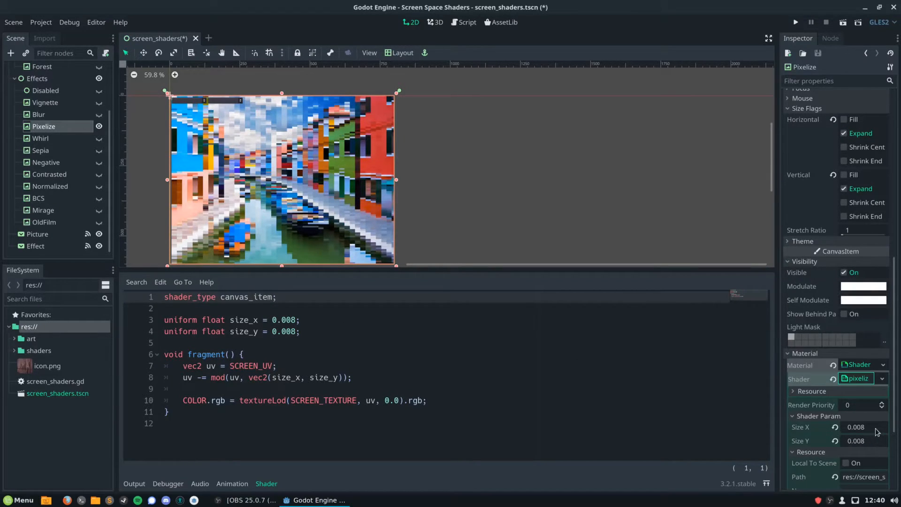
Set the shader's Size X and Size Y params to 0.002.
{"action": "type", "text": "0.002"}
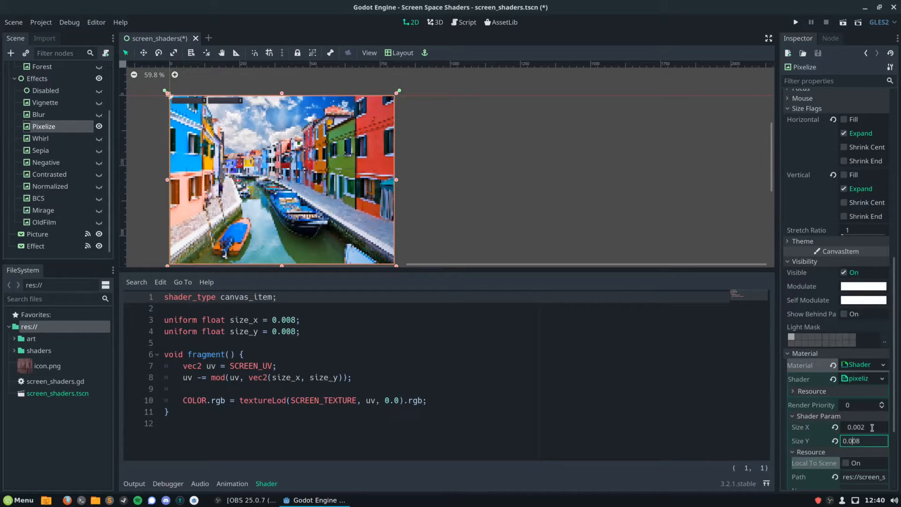
{"action": "type", "text": "0.002"}
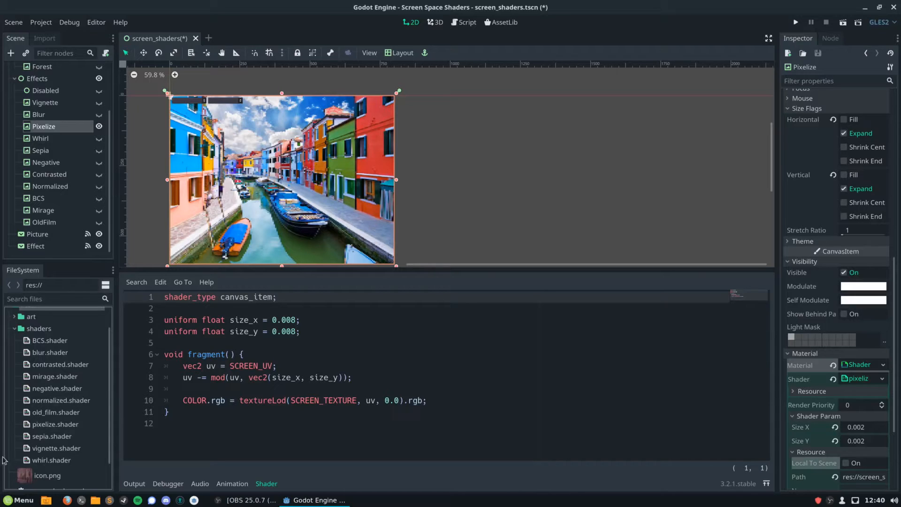
Reveal pixelize.shader in the system file manager.
{"action": "right_click", "coordinate": [55, 425]}
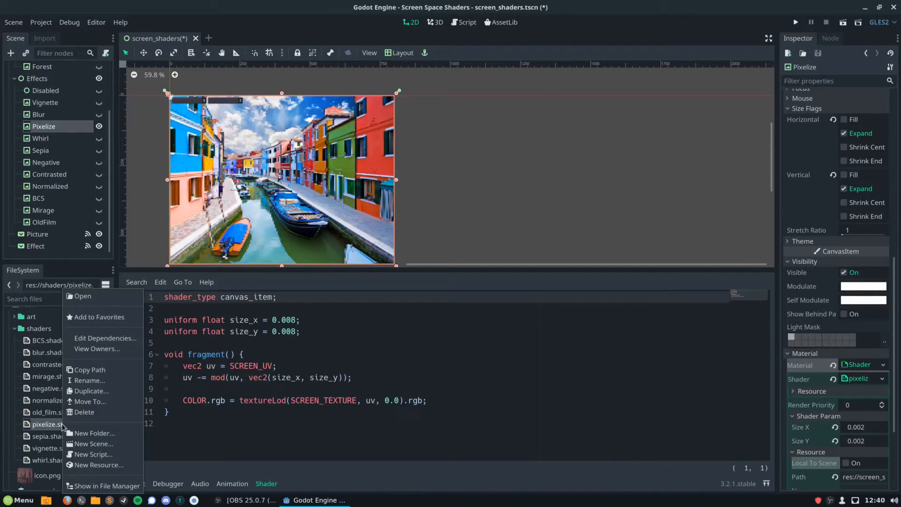
{"action": "left_click", "coordinate": [107, 486]}
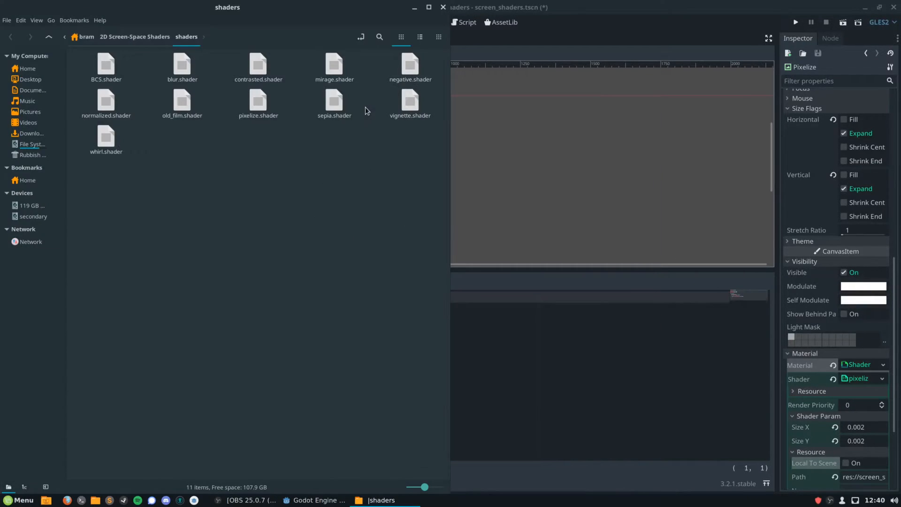
{"action": "mouse_move", "coordinate": [358, 159]}
{"action": "type", "text": "find . -name"}
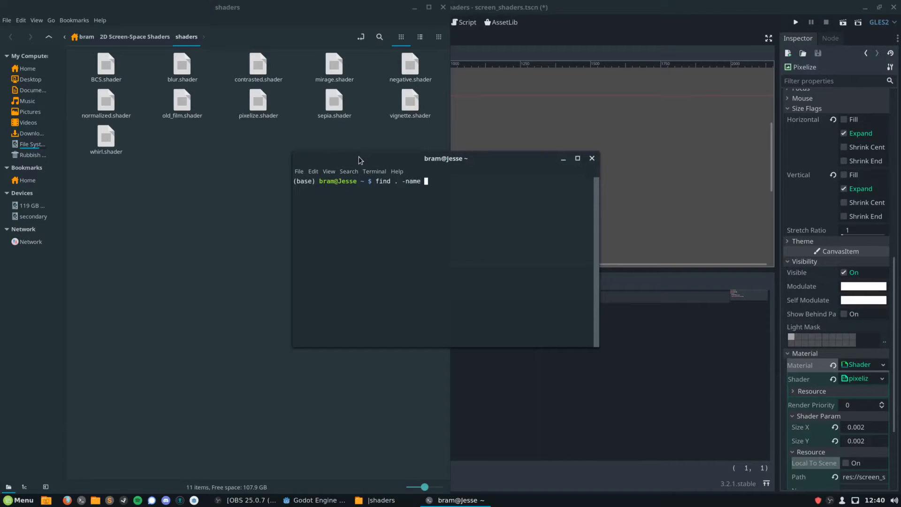
Locate full_screen_shaders with find and launch nemo on ./Documents/godot_tutorial_content/full_screen_shaders.
{"action": "type", "text": "\"*ful"}
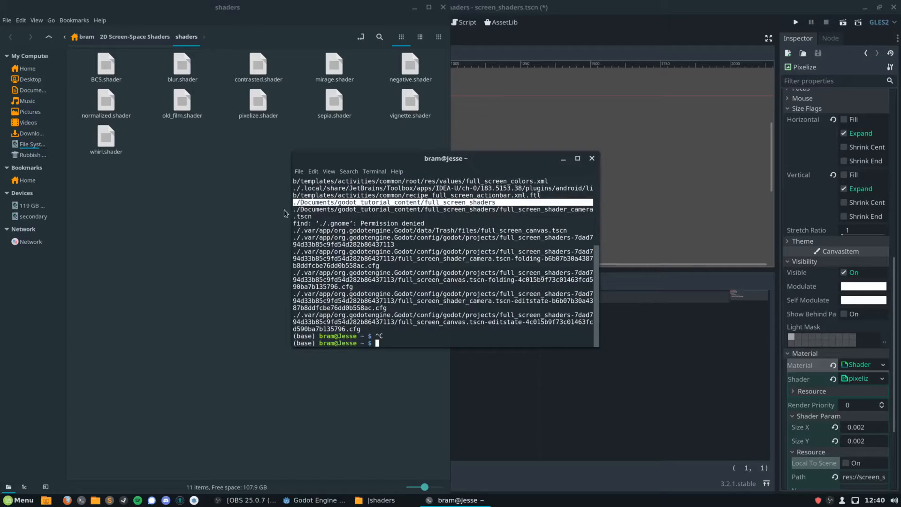
{"action": "type", "text": "nemo ./Documents/godot_tutorial_content/full_screen_shaders"}
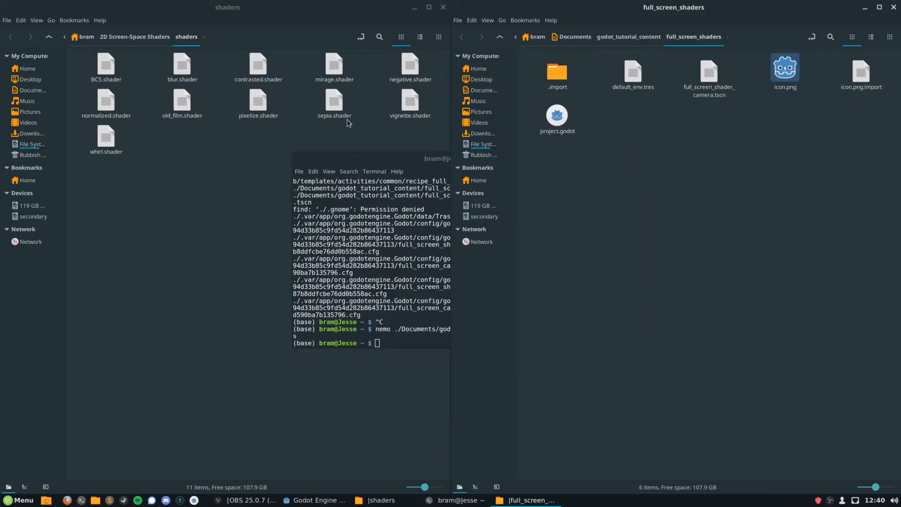
{"action": "left_click", "coordinate": [258, 103]}
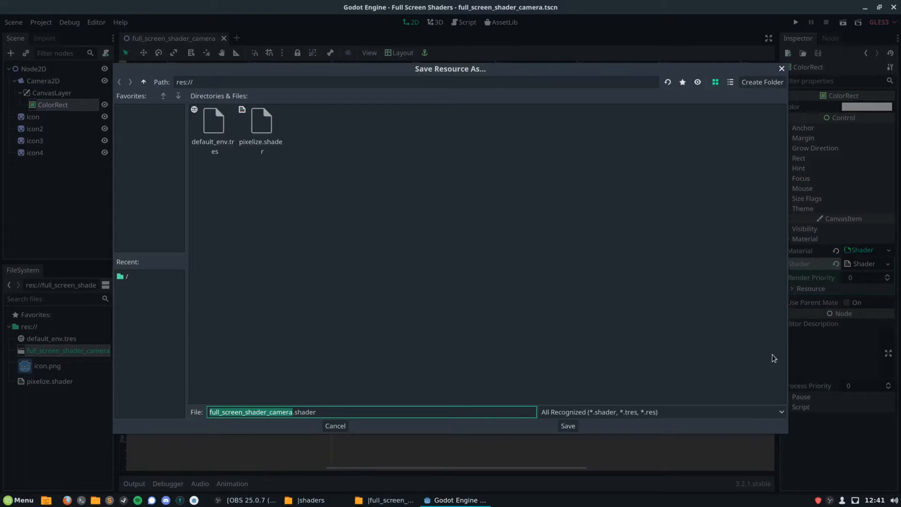
Save the existing greyscale shader to its own bw.shader file.
{"action": "left_click", "coordinate": [568, 426]}
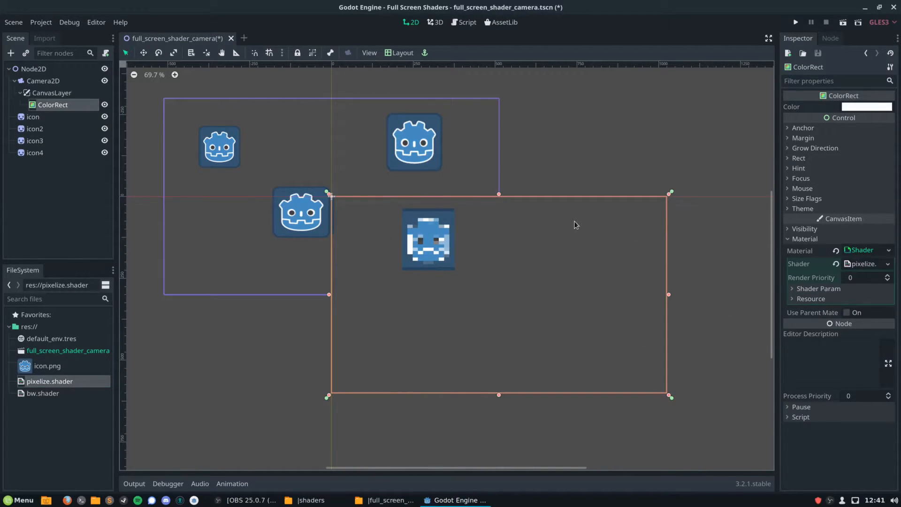
{"action": "left_click", "coordinate": [796, 22]}
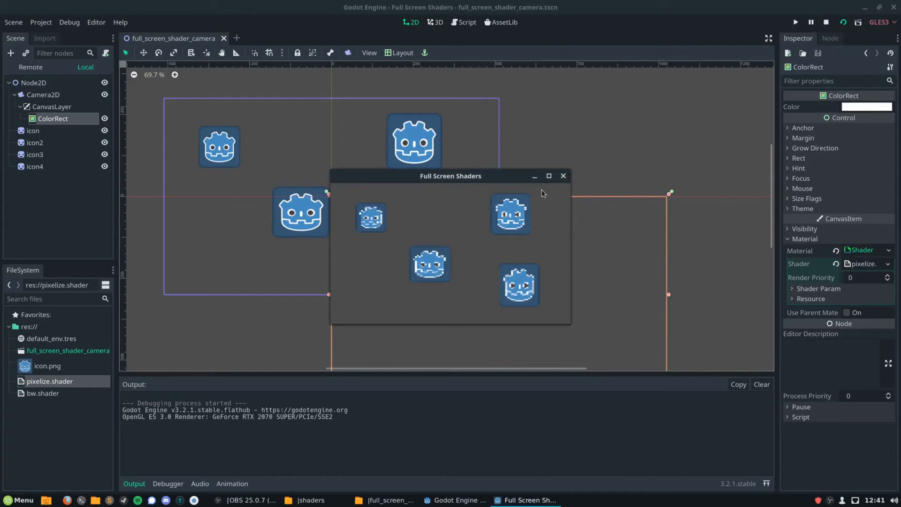
{"action": "mouse_move", "coordinate": [473, 224]}
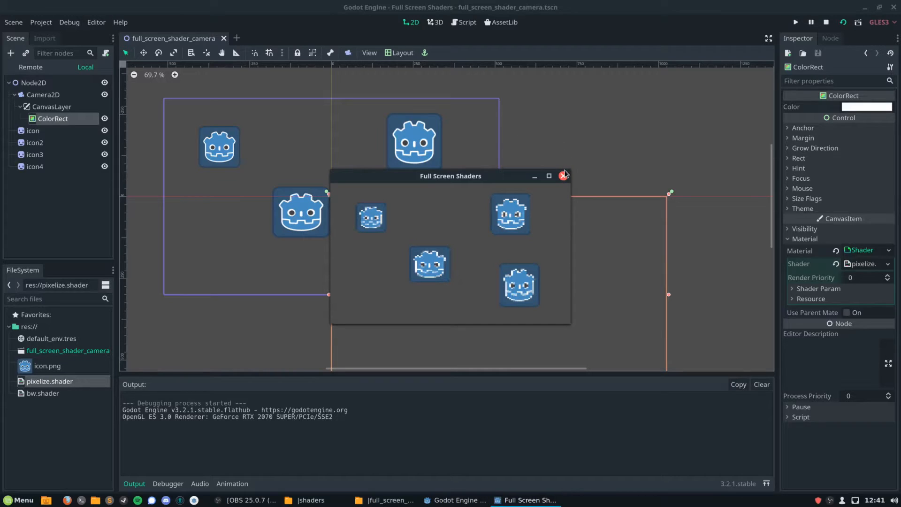
{"action": "left_click", "coordinate": [563, 176]}
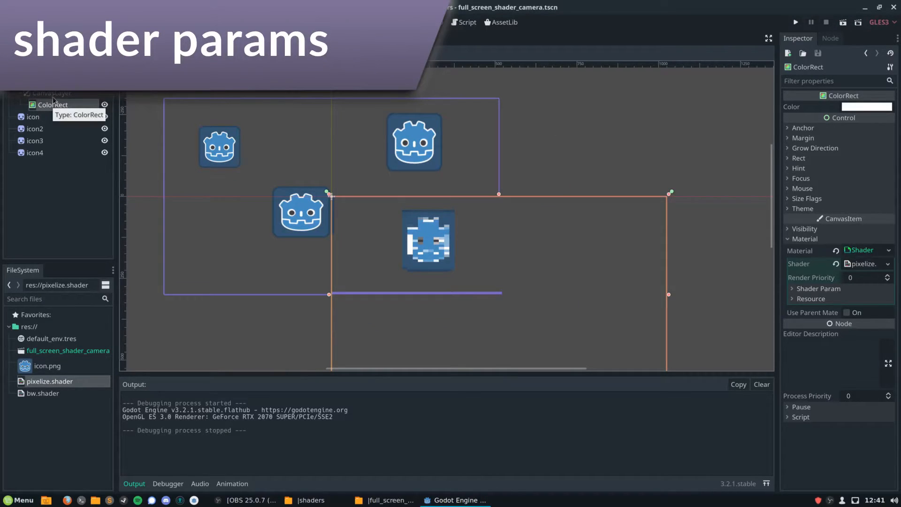
Add a VSlider under the CanvasLayer anchored Left Wide.
{"action": "type", "text": "vsli"}
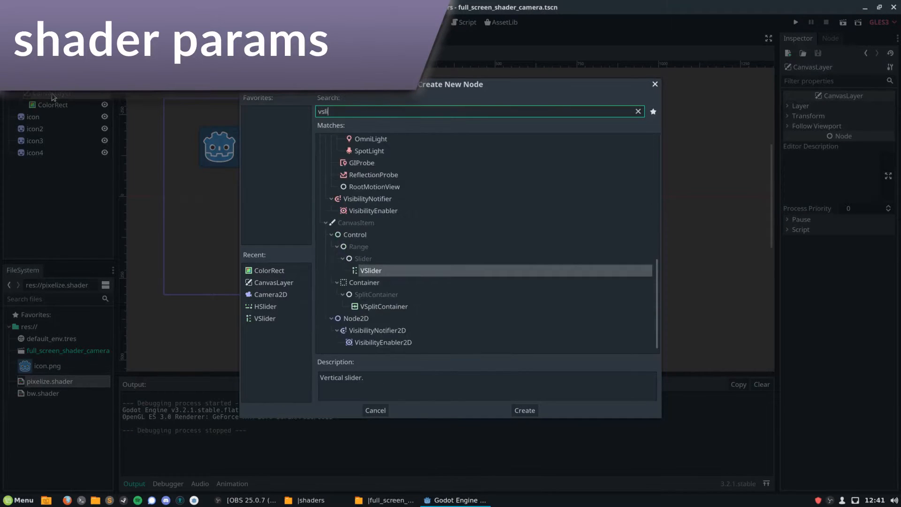
{"action": "left_click", "coordinate": [524, 411]}
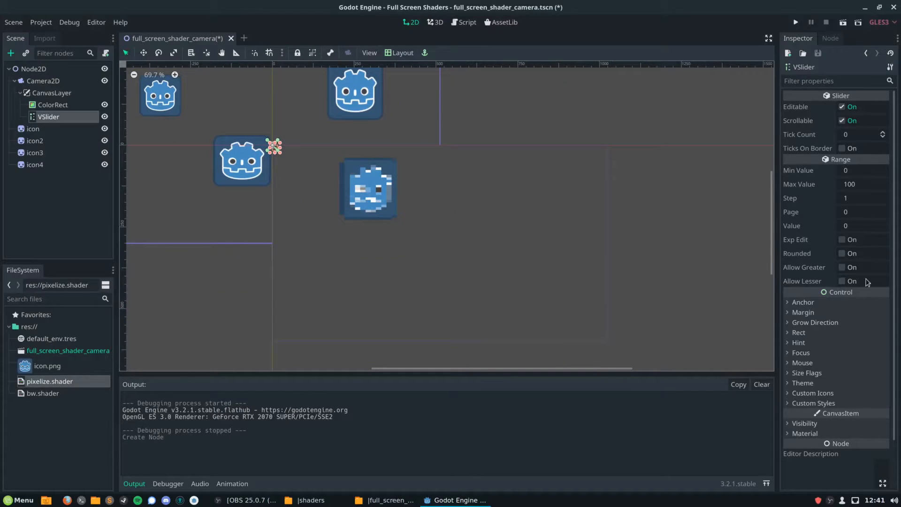
{"action": "left_click", "coordinate": [400, 53]}
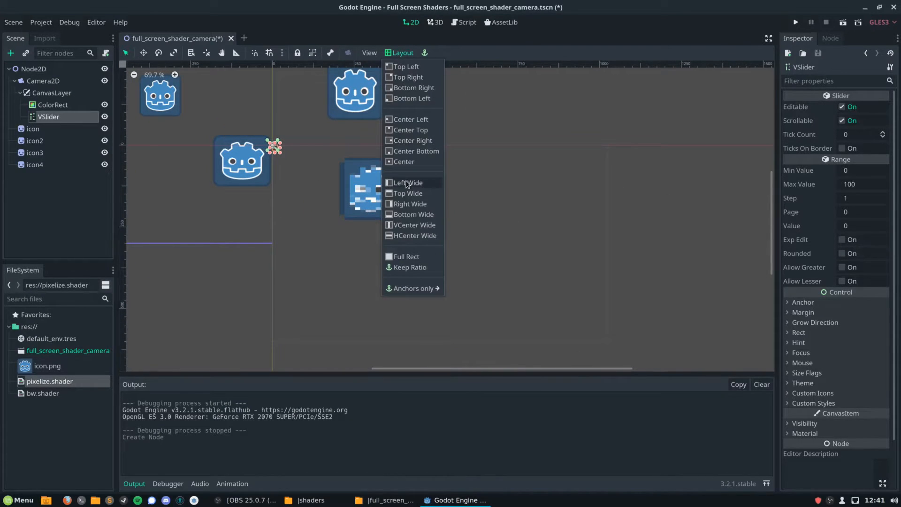
{"action": "left_click", "coordinate": [407, 182]}
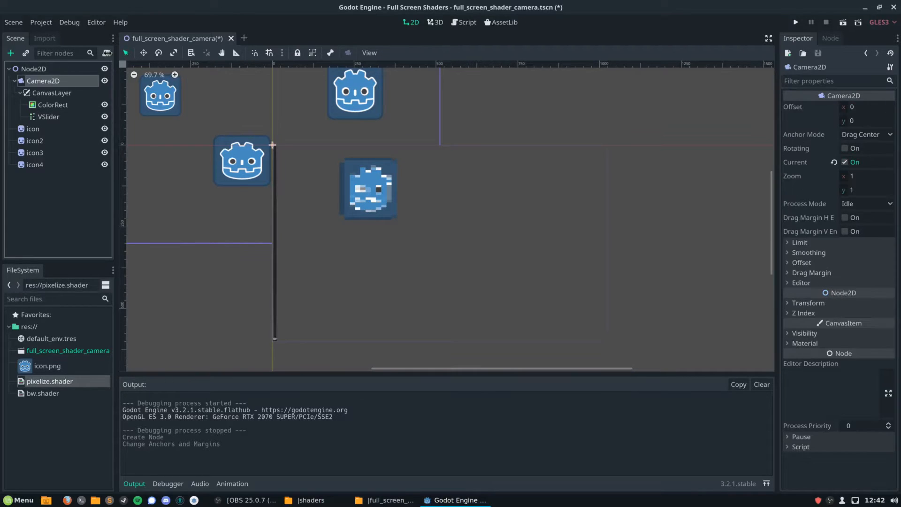
{"action": "left_click", "coordinate": [106, 53]}
{"action": "type", "text": "res://shader_cont.gd"}
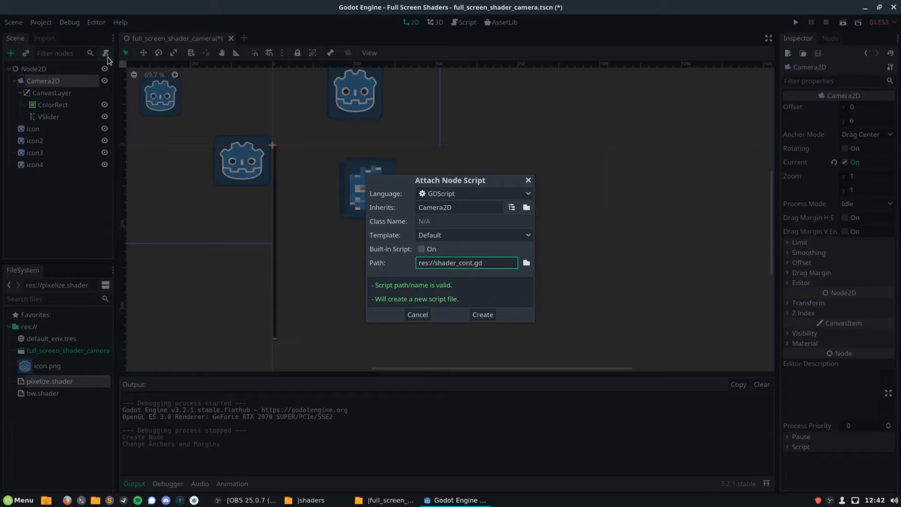
Connect VSlider's value_changed signal to a new _on_VSlider_value_changed handler on Camera2D.
{"action": "left_click", "coordinate": [481, 315]}
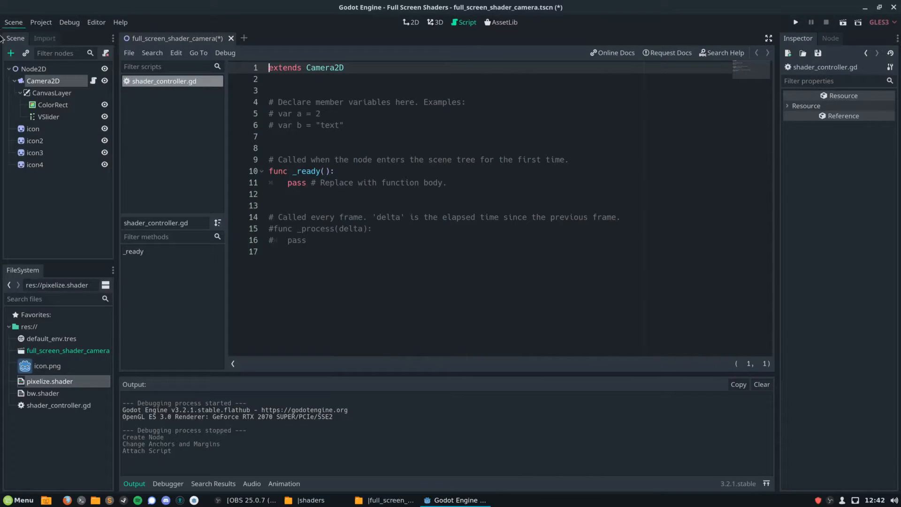
{"action": "left_click", "coordinate": [410, 22]}
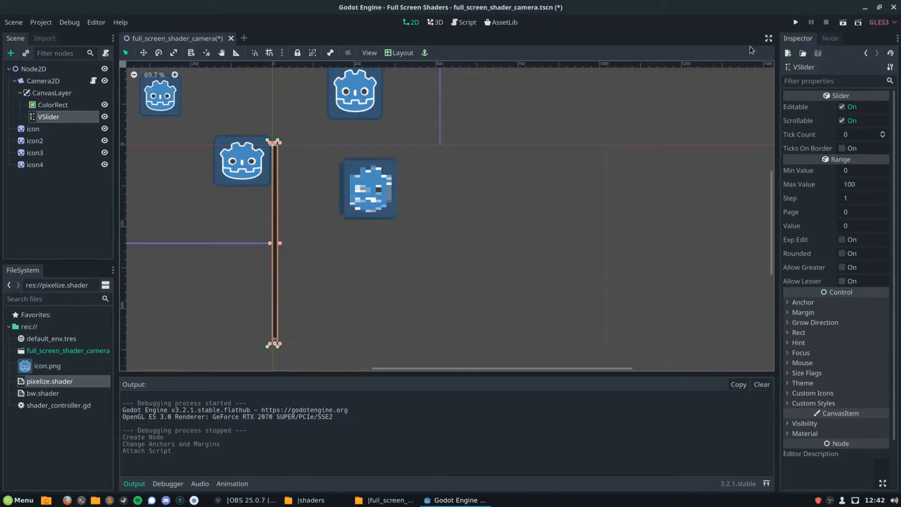
{"action": "left_click", "coordinate": [830, 37]}
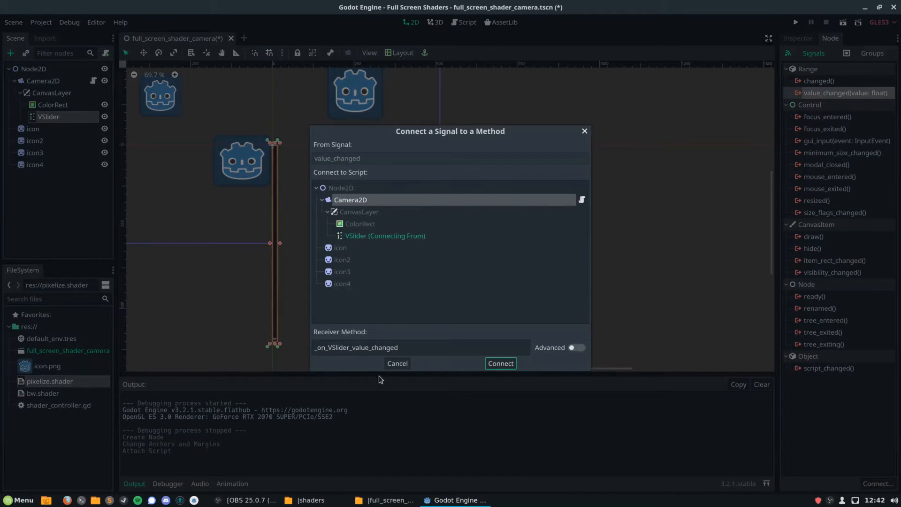
{"action": "left_click", "coordinate": [500, 364]}
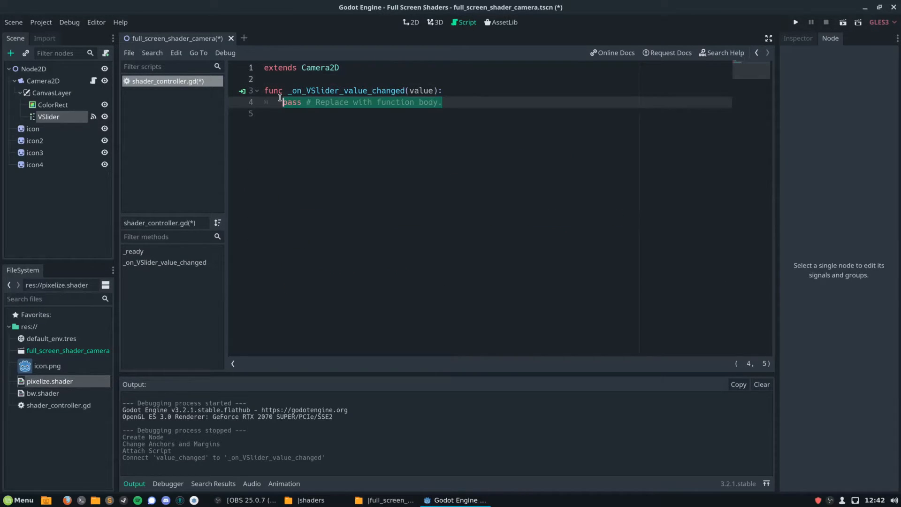
Write set_shader_param("size_x", value) on $CanvasLayer/ColorRect's material and duplicate it for size_y.
{"action": "type", "text": "$"}
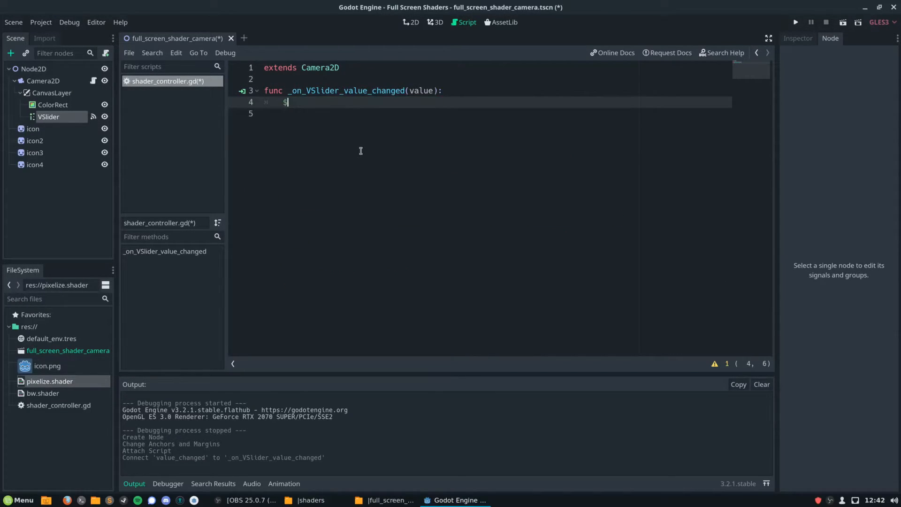
{"action": "type", "text": "CanvasLayer/ColorRect"}
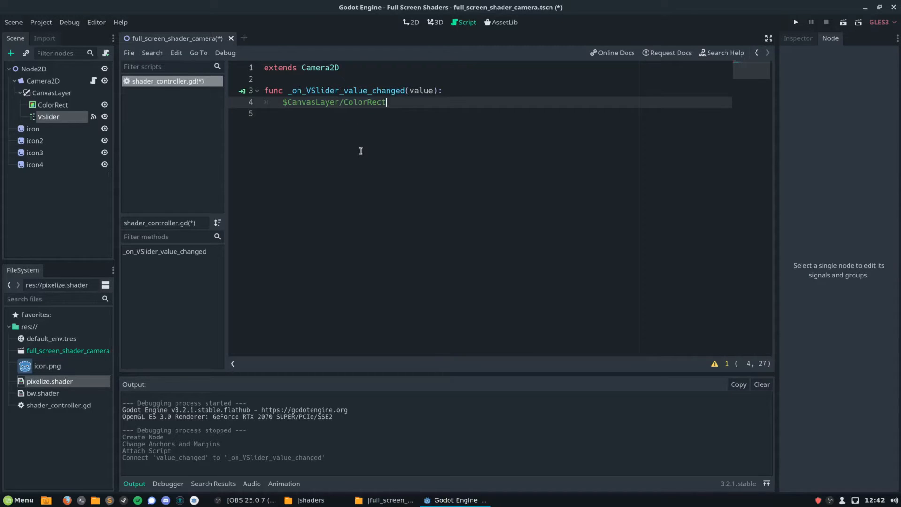
{"action": "type", "text": ".get_na"}
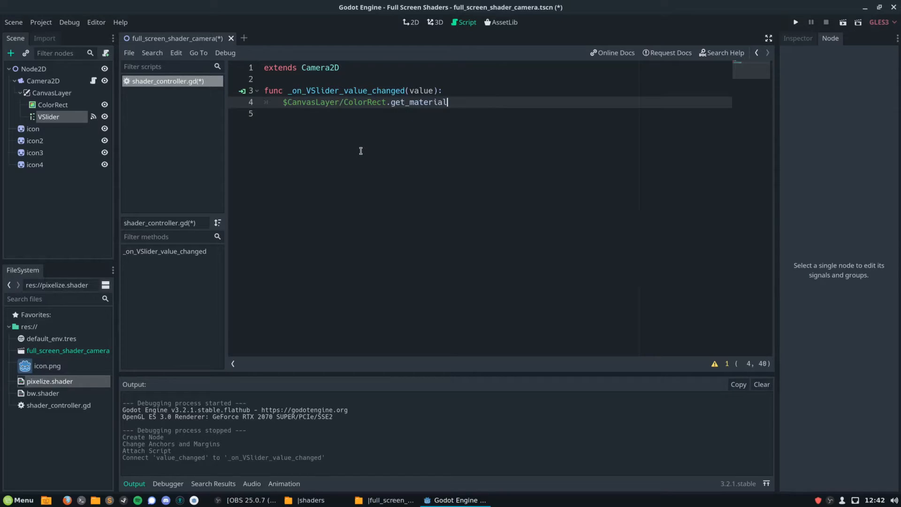
{"action": "type", "text": "().set"}
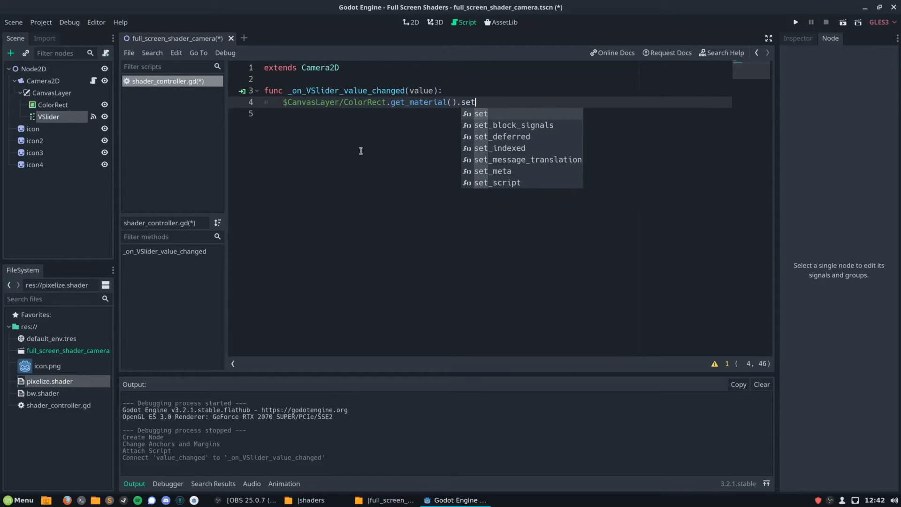
{"action": "type", "text": "_shader_param("}
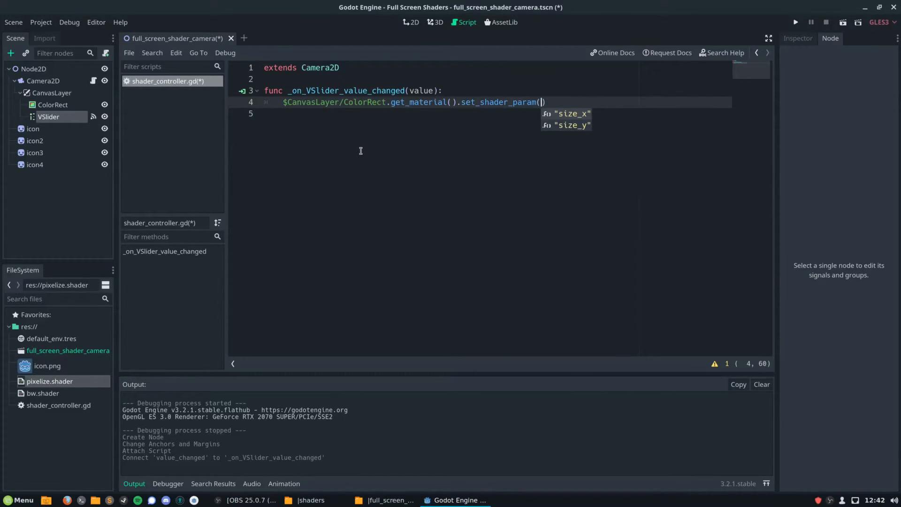
{"action": "type", "text": "\"size_x\","}
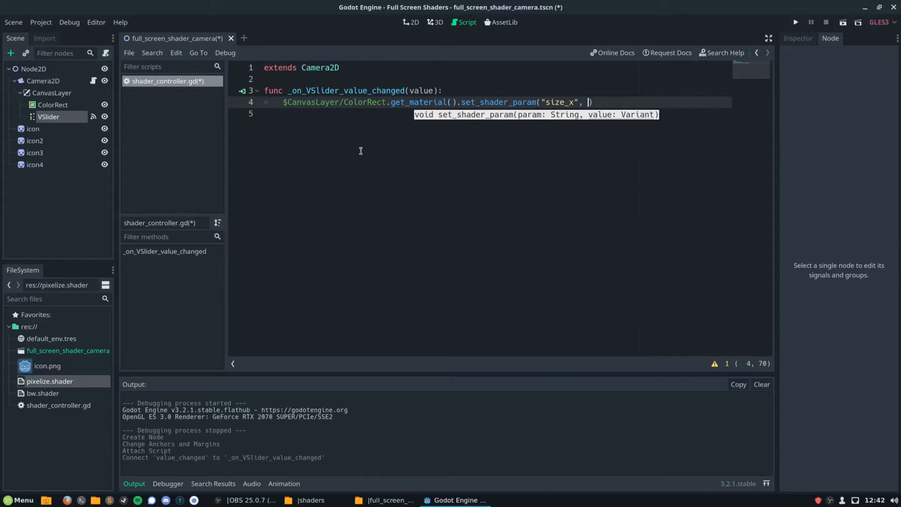
{"action": "type", "text": "value"}
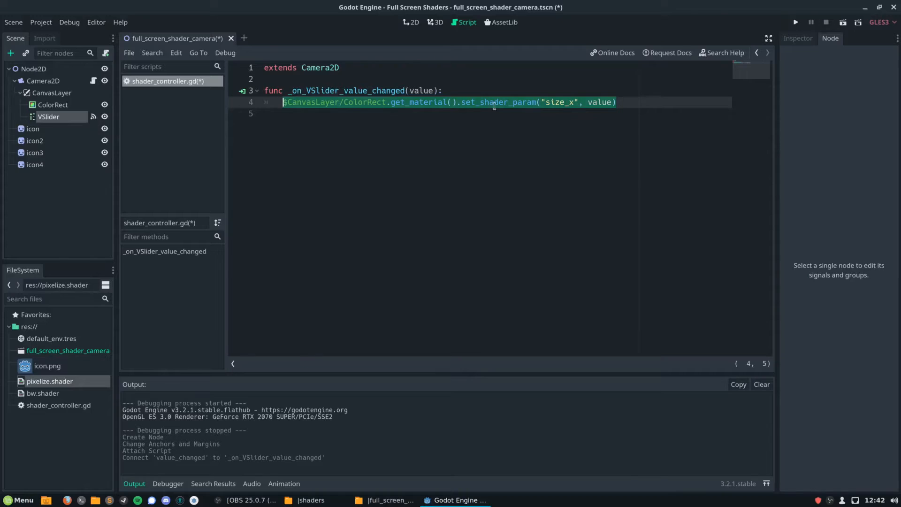
{"action": "key", "text": "ctrl+d"}
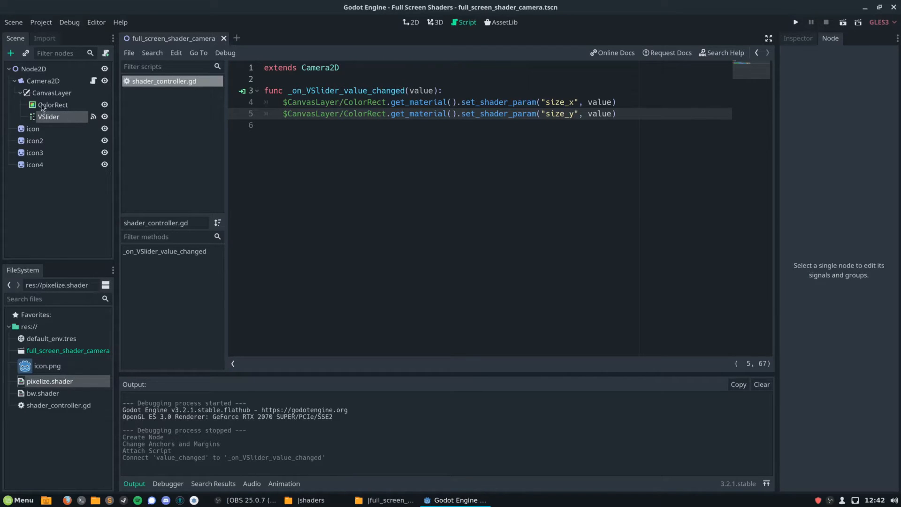
{"action": "left_click", "coordinate": [411, 22]}
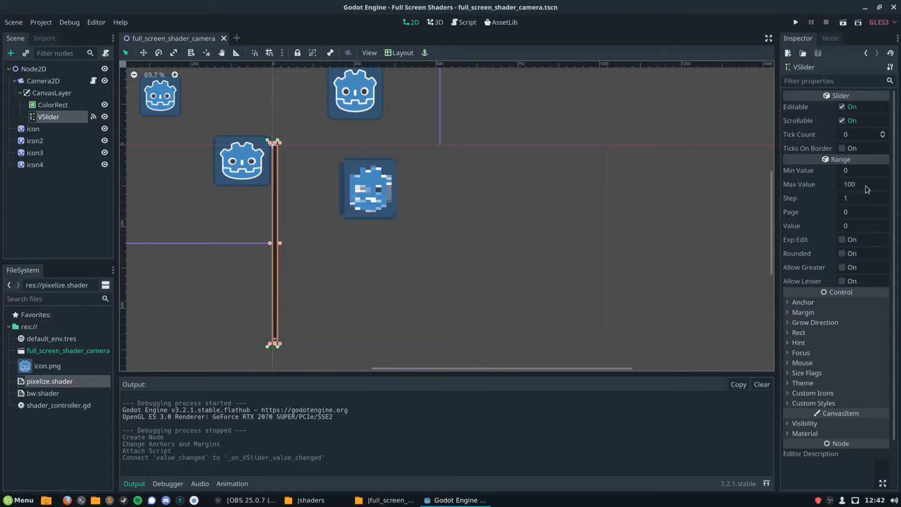
Enter first-pass range values: step 0.02, value 0.08, min 0.02, max 0., and save.
{"action": "left_click", "coordinate": [862, 225]}
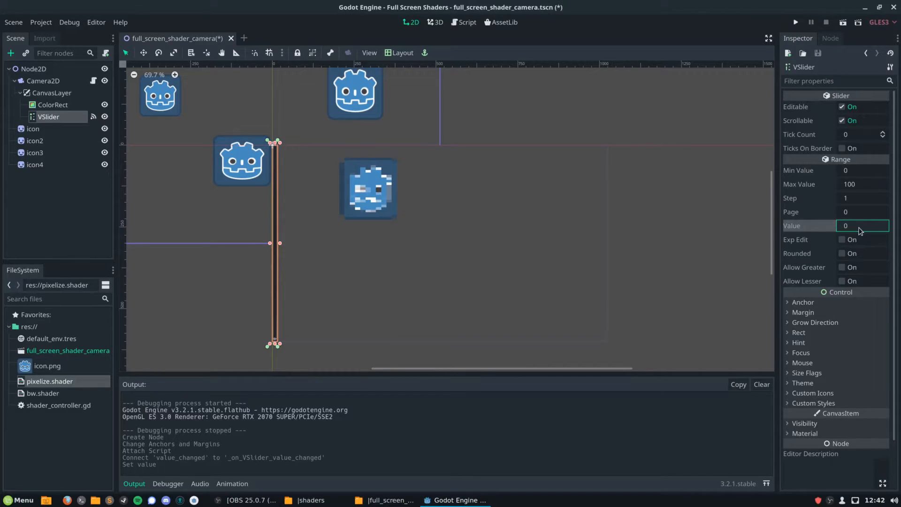
{"action": "left_click", "coordinate": [862, 198]}
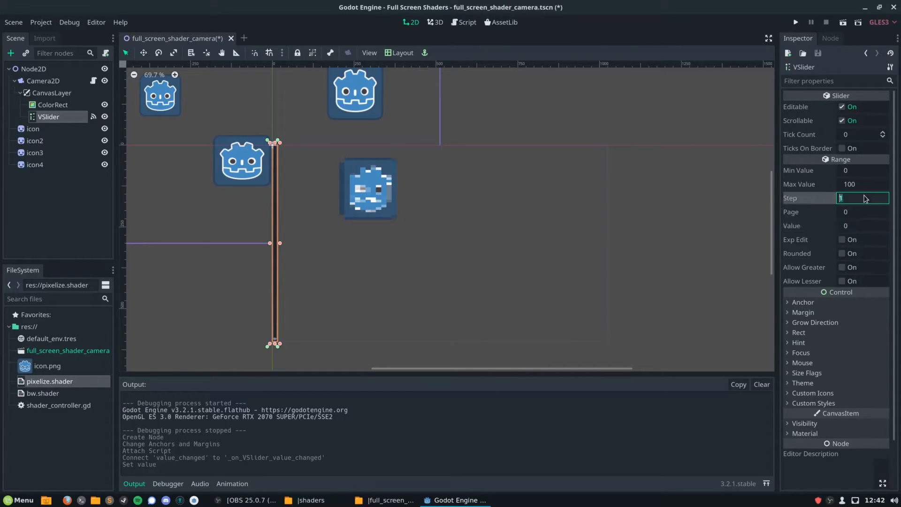
{"action": "type", "text": "0.02"}
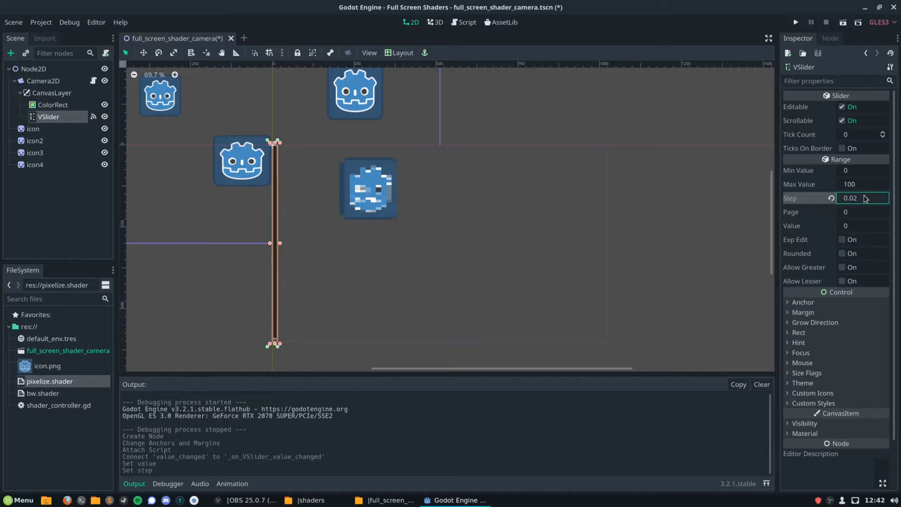
{"action": "left_click", "coordinate": [862, 225]}
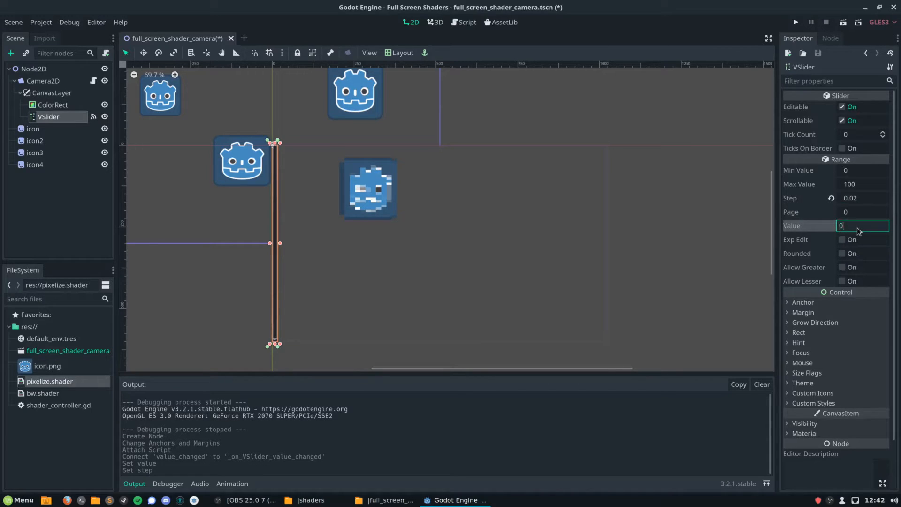
{"action": "type", "text": "0.08"}
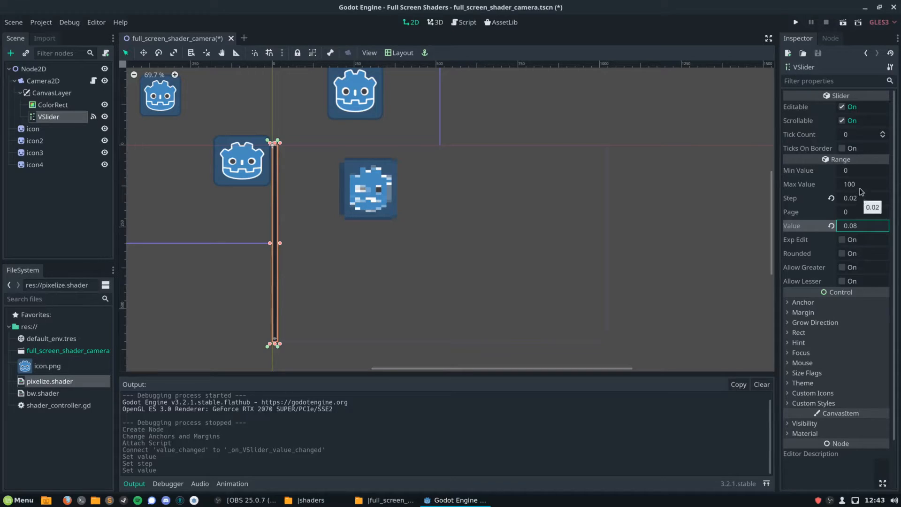
{"action": "left_click", "coordinate": [862, 170]}
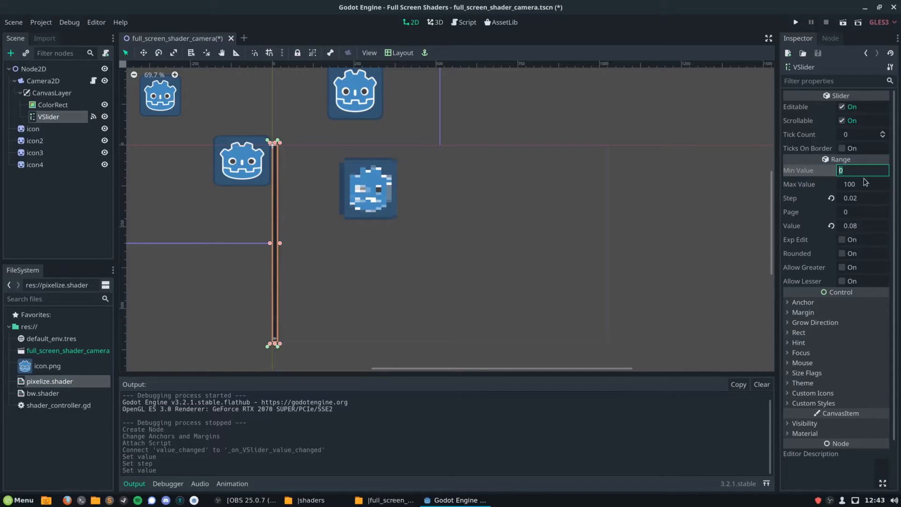
{"action": "type", "text": "0.02"}
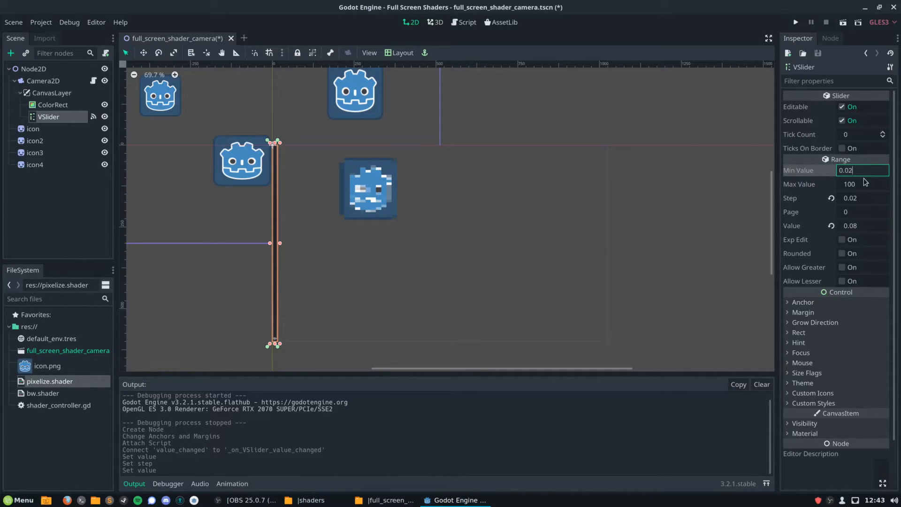
{"action": "left_click", "coordinate": [860, 184]}
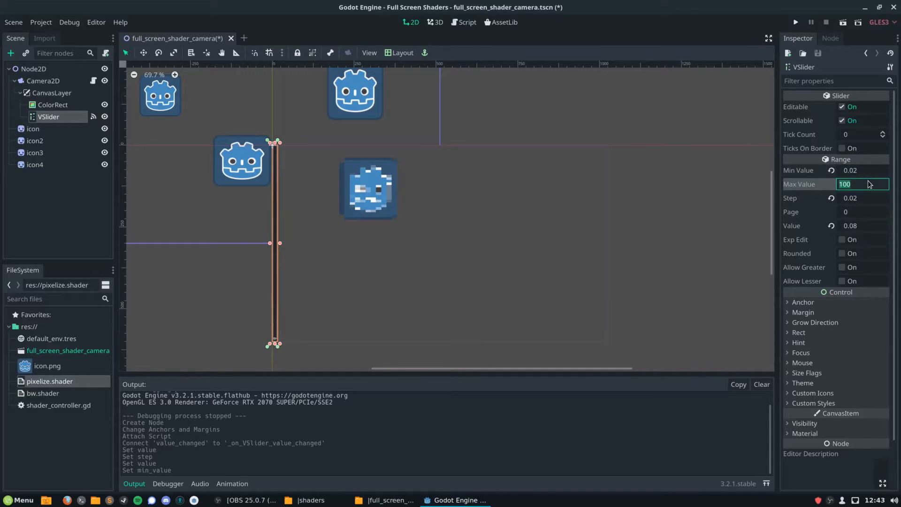
{"action": "type", "text": "0.3"}
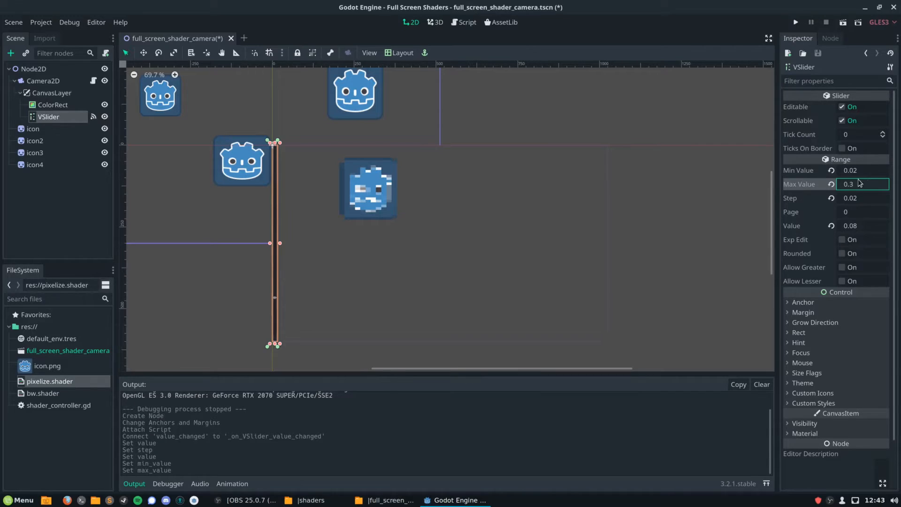
{"action": "key", "text": "ctrl+s"}
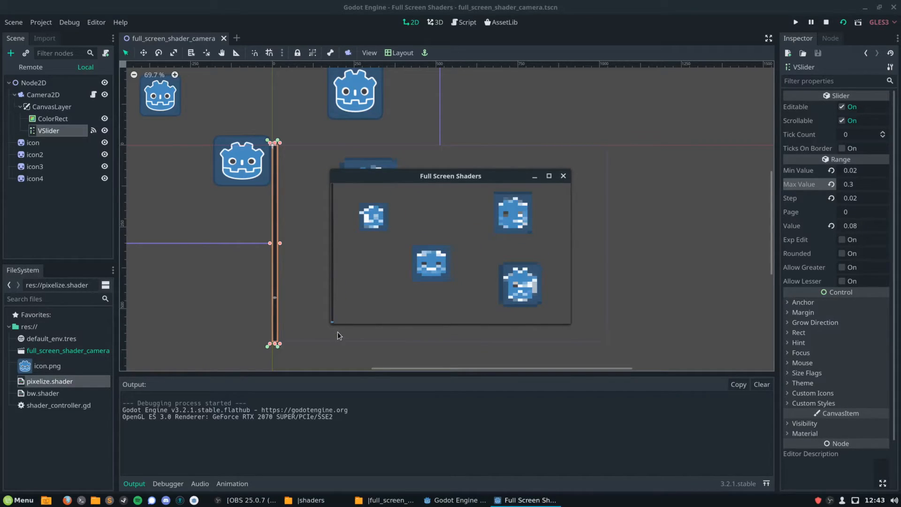
{"action": "mouse_move", "coordinate": [798, 167]}
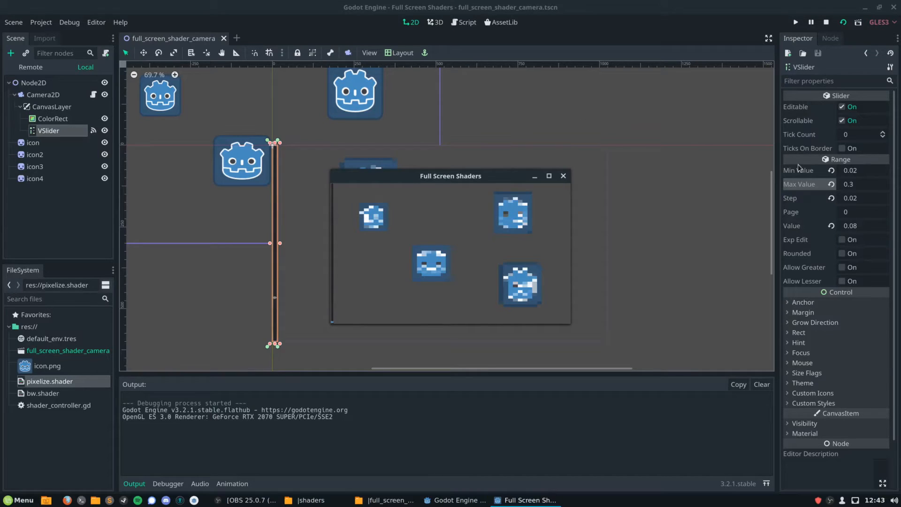
Refine the range to min 0.002, max 0.03, step 0.002, value 0.008 and run the scene.
{"action": "left_click", "coordinate": [862, 198]}
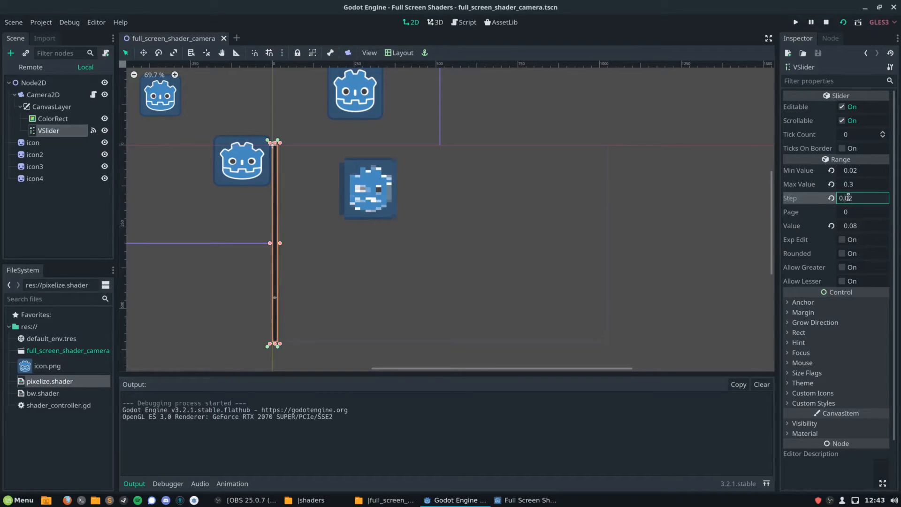
{"action": "type", "text": "0.002"}
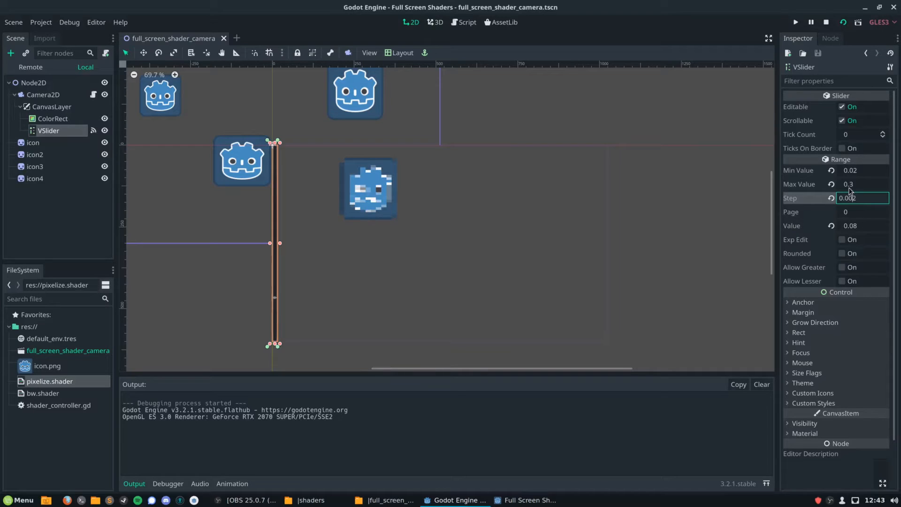
{"action": "left_click", "coordinate": [862, 184]}
{"action": "type", "text": "0.03"}
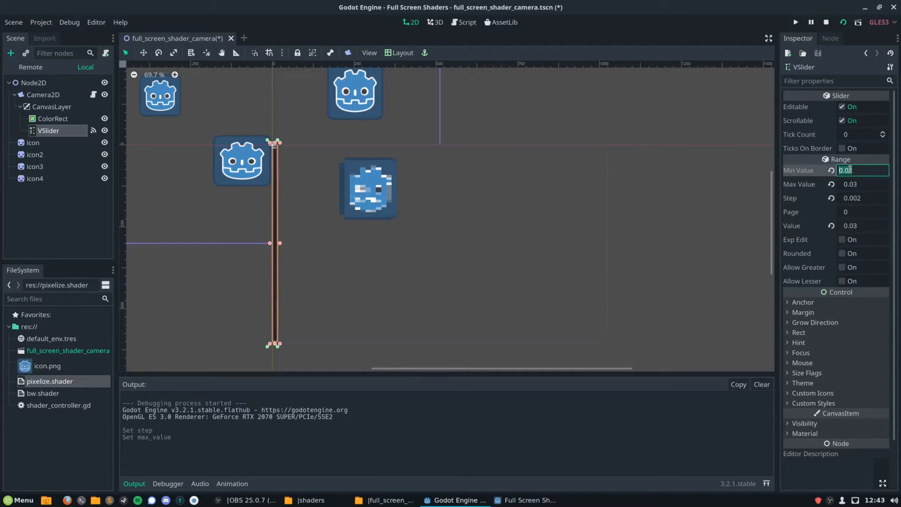
{"action": "left_click", "coordinate": [861, 198]}
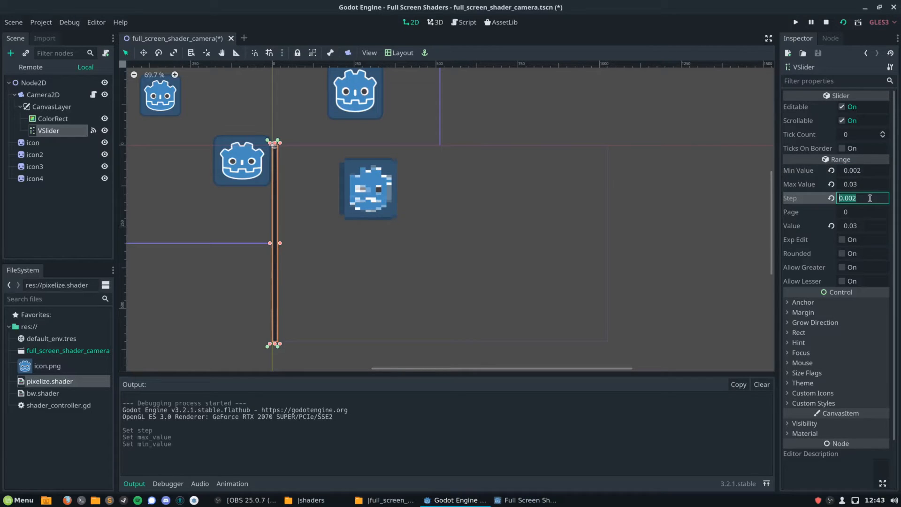
{"action": "left_click", "coordinate": [856, 225]}
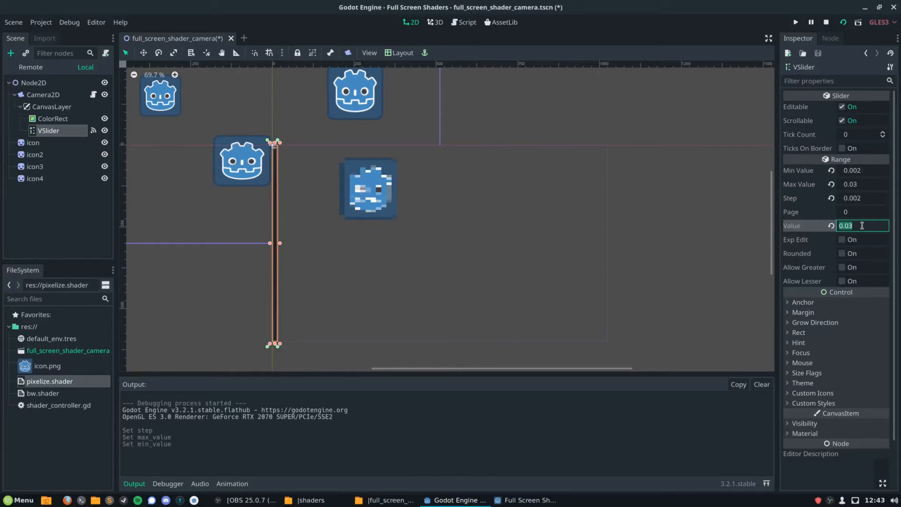
{"action": "type", "text": "0.008"}
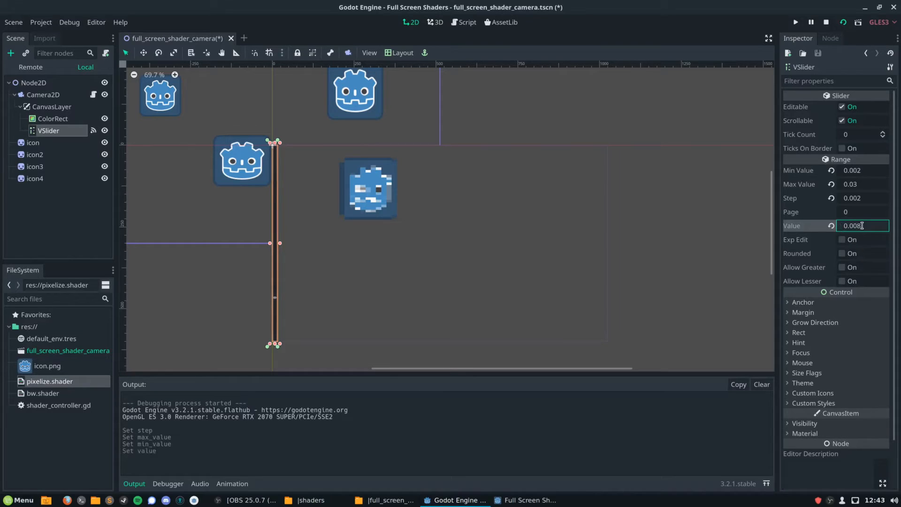
{"action": "left_click", "coordinate": [583, 232]}
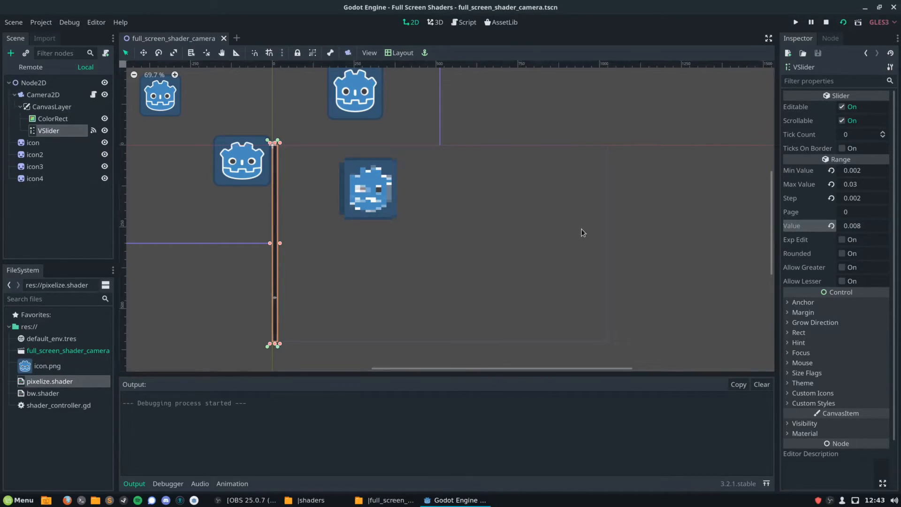
{"action": "left_click", "coordinate": [797, 22]}
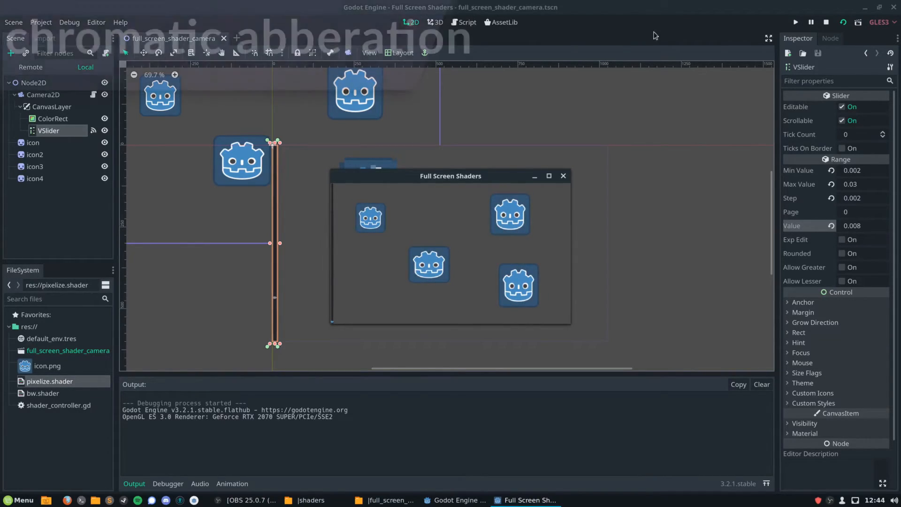
Stop the running test and return to the editor.
{"action": "left_click", "coordinate": [826, 22]}
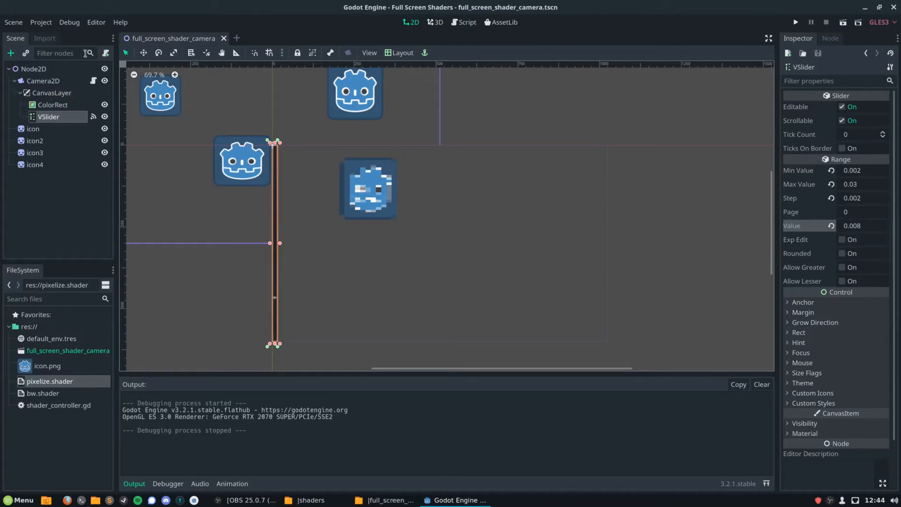
Clear ColorRect's pixelize shader, create a new empty shader and bring it up for editing.
{"action": "left_click", "coordinate": [53, 104]}
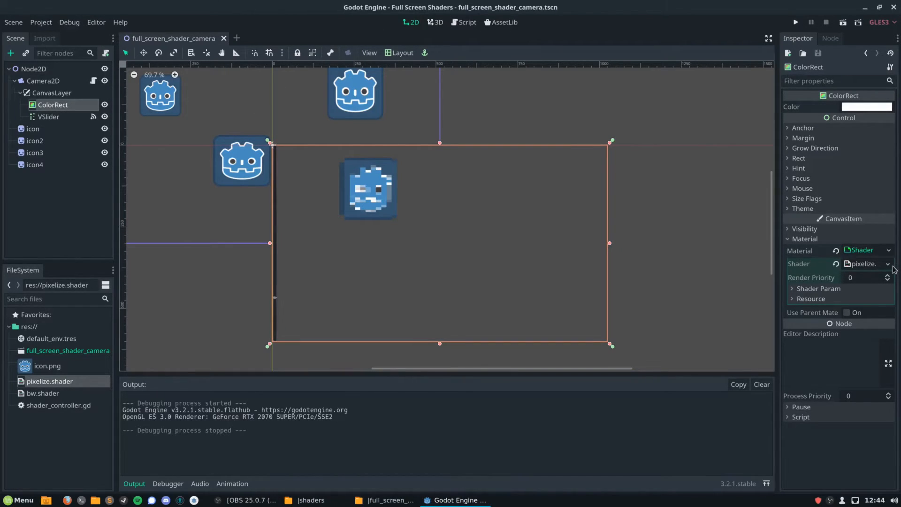
{"action": "left_click", "coordinate": [889, 264]}
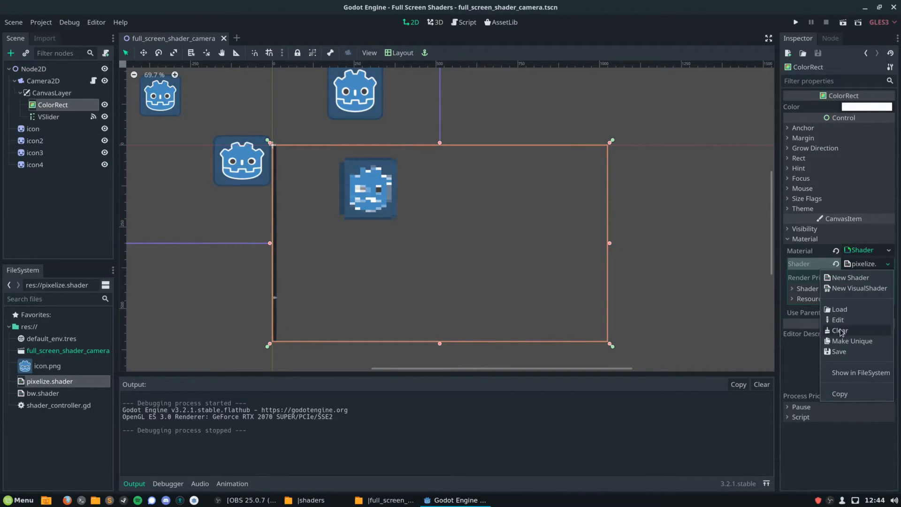
{"action": "left_click", "coordinate": [840, 329]}
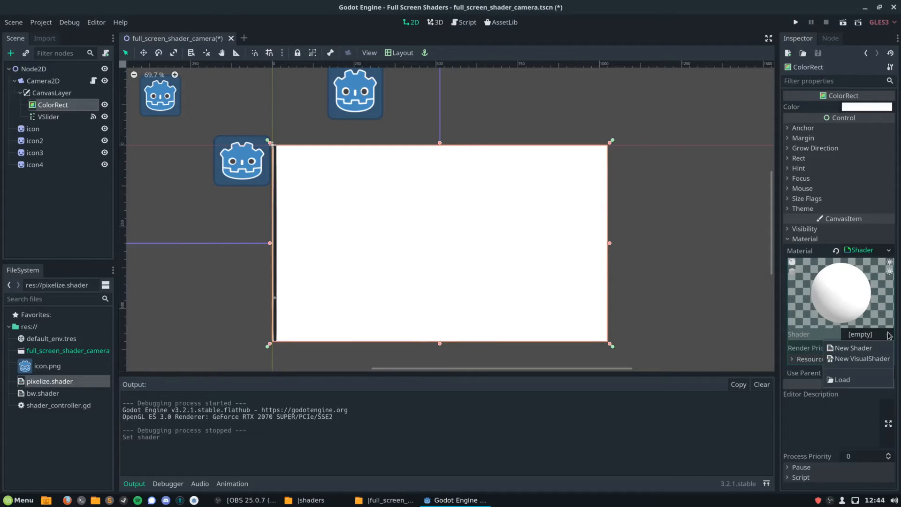
{"action": "left_click", "coordinate": [853, 347]}
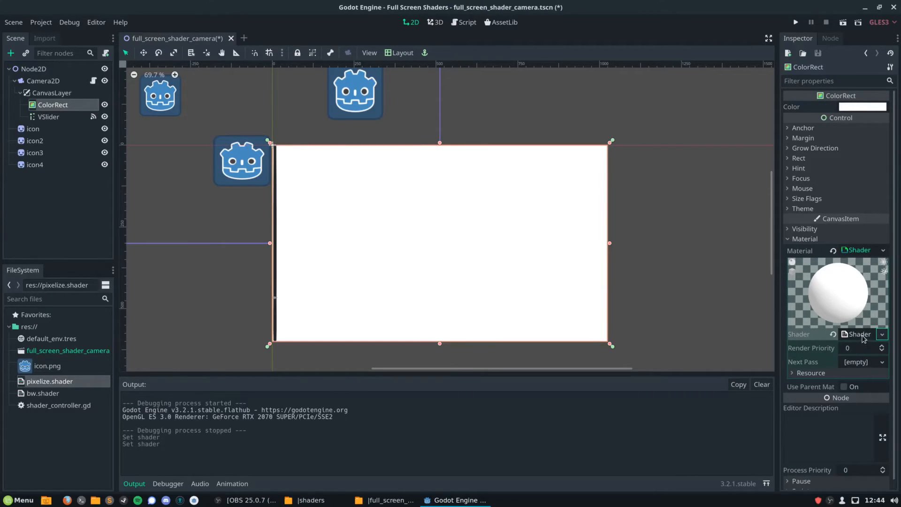
{"action": "left_click", "coordinate": [857, 334]}
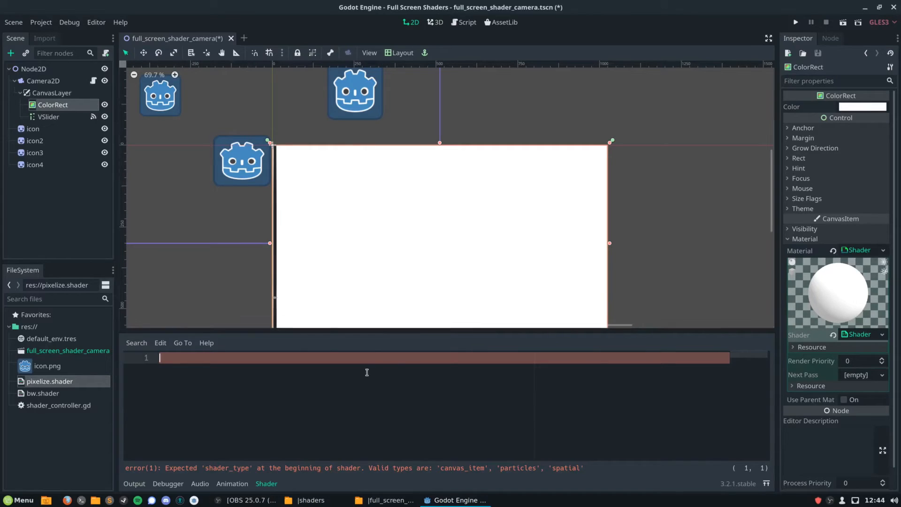
{"action": "mouse_move", "coordinate": [386, 361]}
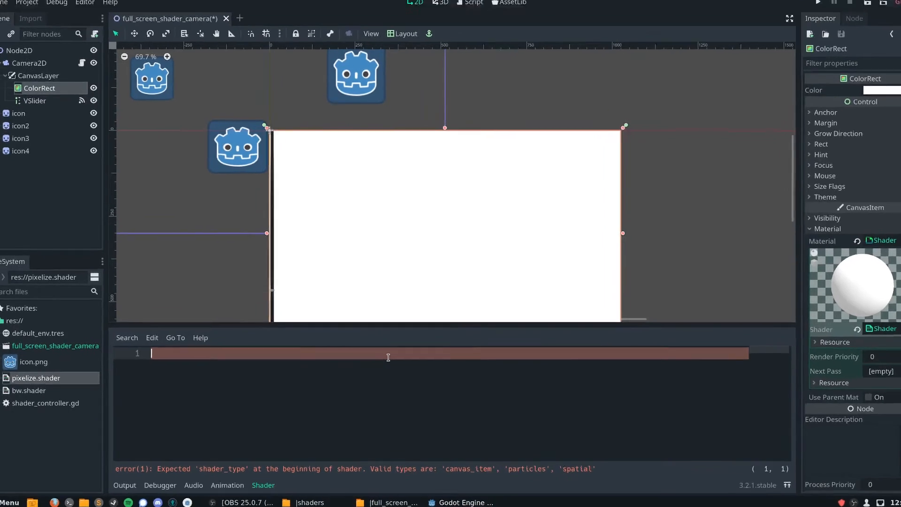
Write shader_type canvas_item and a fragment() sampling green_channel and a red_channel shifted by offset.
{"action": "type", "text": "shader_type canvas_item;"}
{"action": "type", "text": "void fragm"}
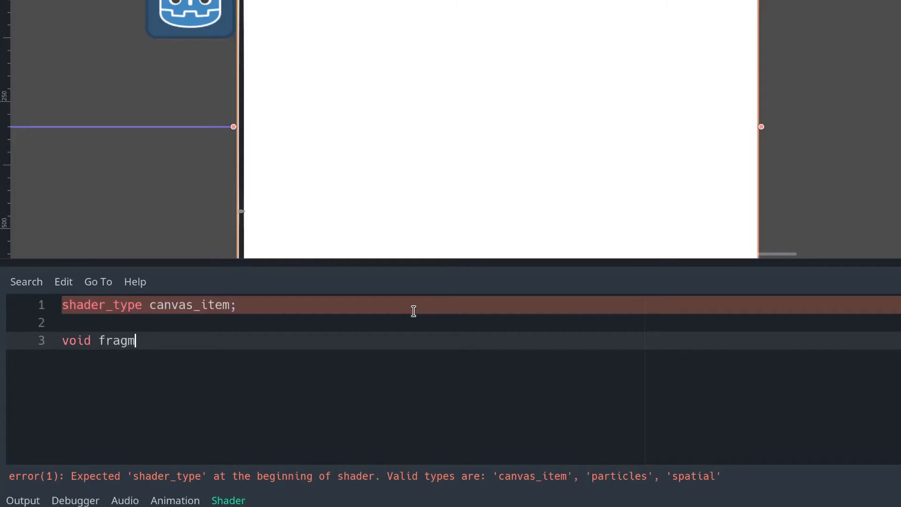
{"action": "type", "text": "ent(){"}
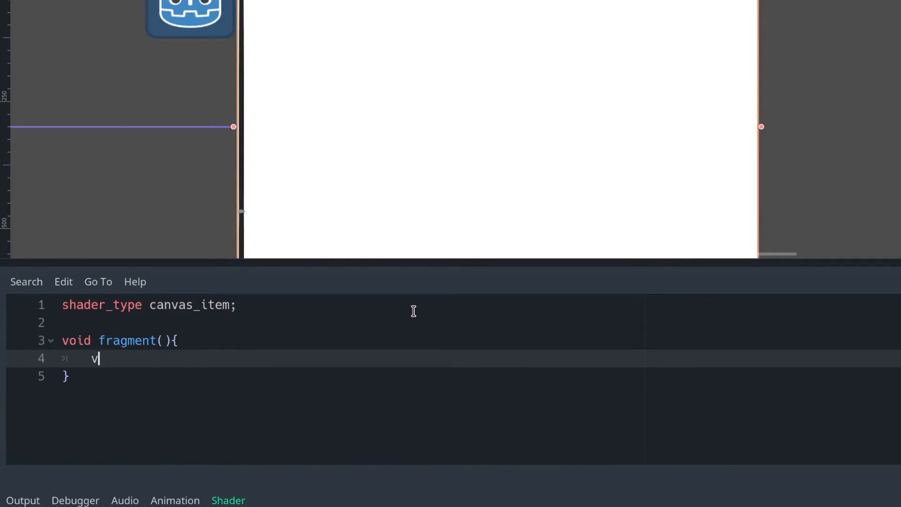
{"action": "type", "text": "ec4 green_channel = text"}
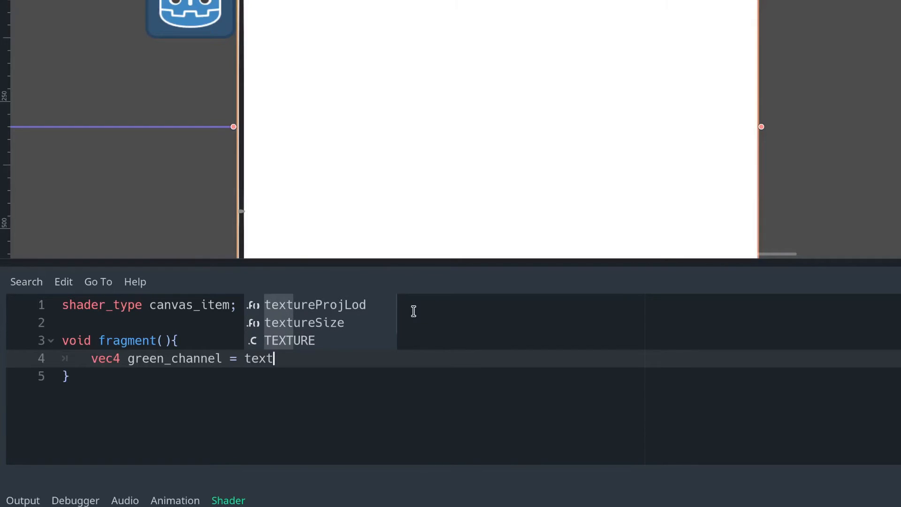
{"action": "type", "text": "ure(SCREEN_TEXTURE, SCREEN_UV);"}
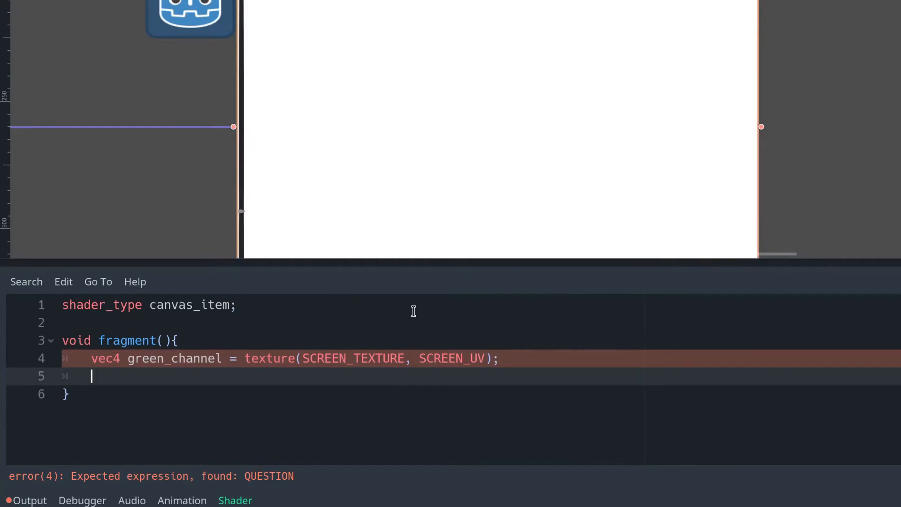
{"action": "type", "text": "vec4 red_channel"}
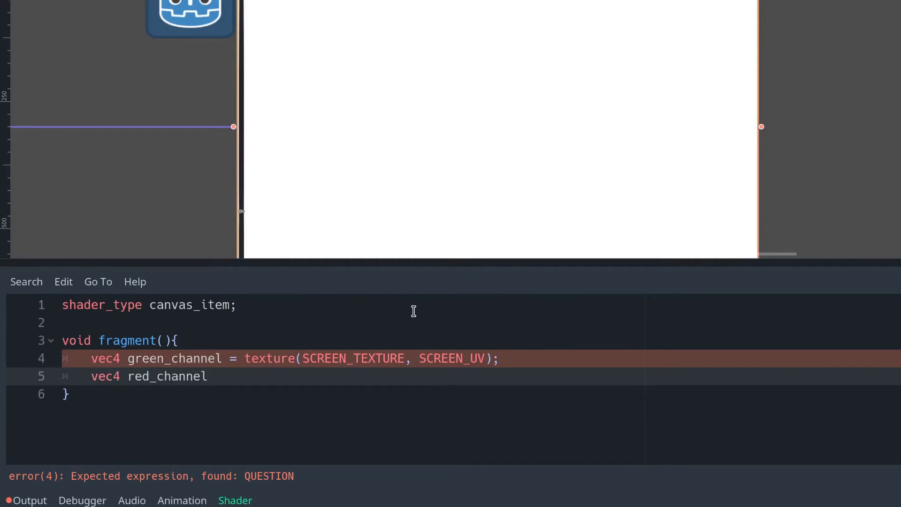
{"action": "type", "text": "= texture(SCREEN"}
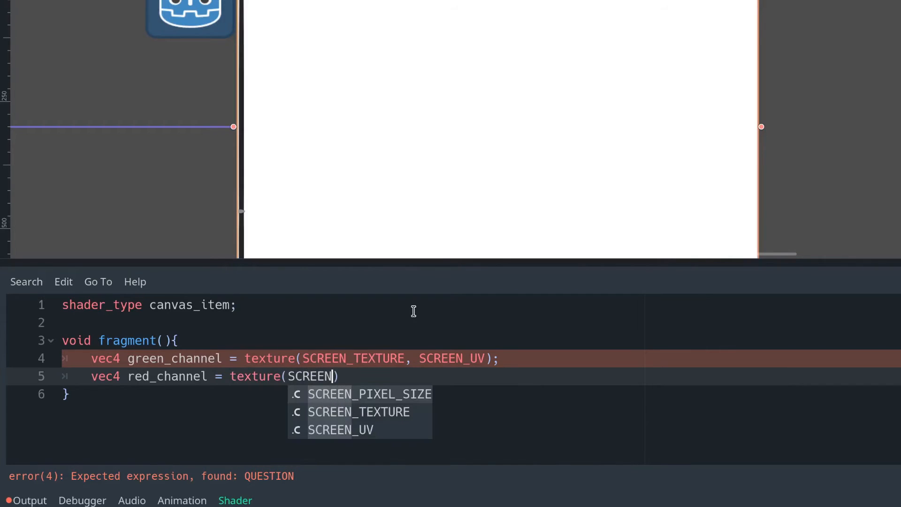
{"action": "left_click", "coordinate": [359, 411]}
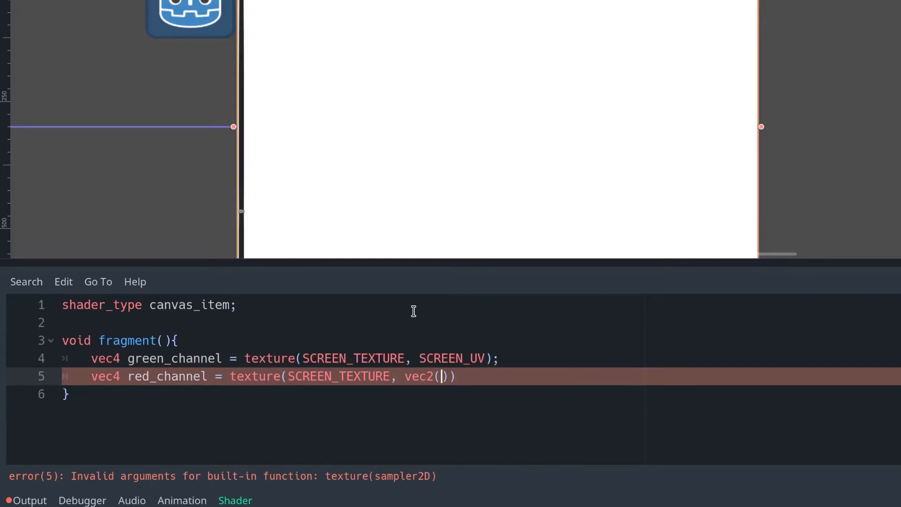
{"action": "type", "text": "SCREEN_UV"}
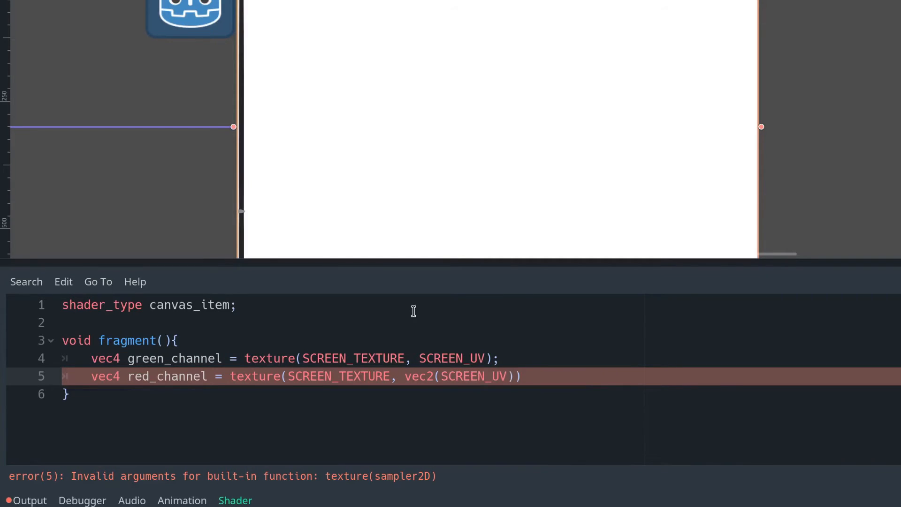
{"action": "type", "text": ".x +"}
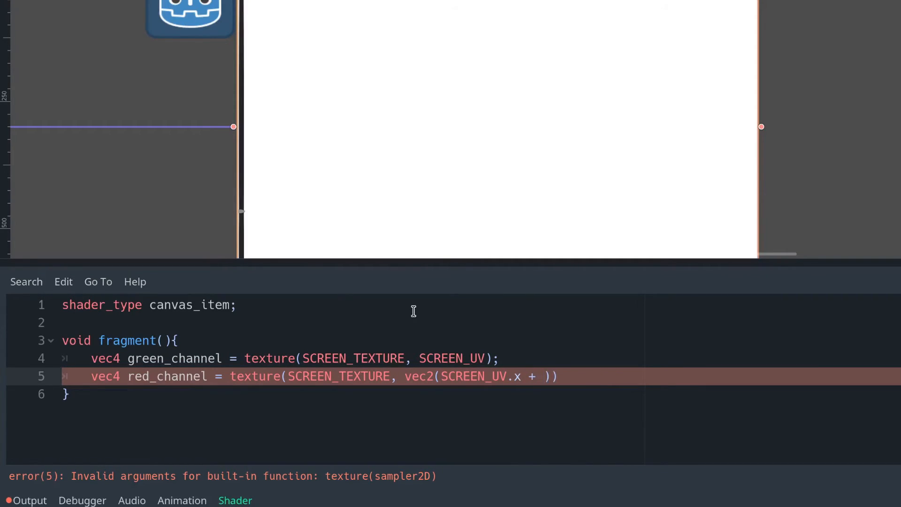
{"action": "type", "text": "offset * SCREEN"}
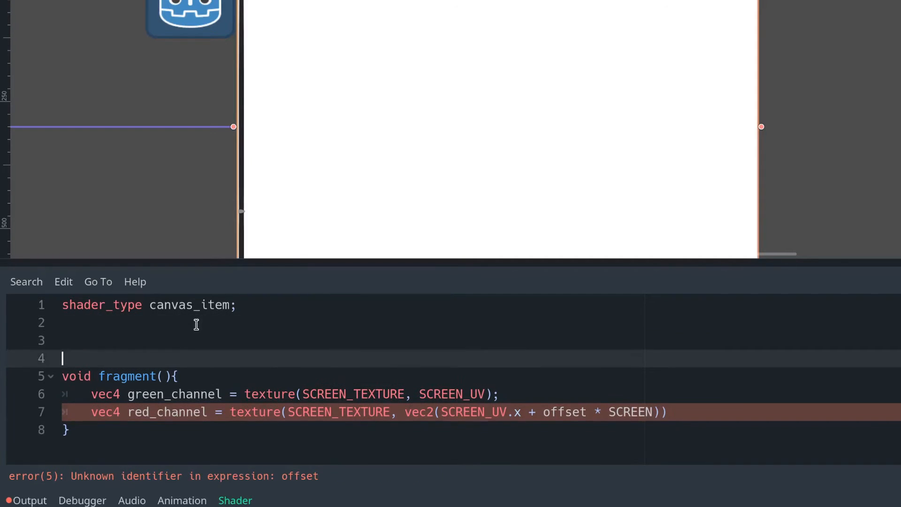
Declare uniform float offset = 1f, scale by SCREEN_PIXEL_SIZE.x, and combine channels into COLOR with alpha 1f.
{"action": "type", "text": "uniform float o"}
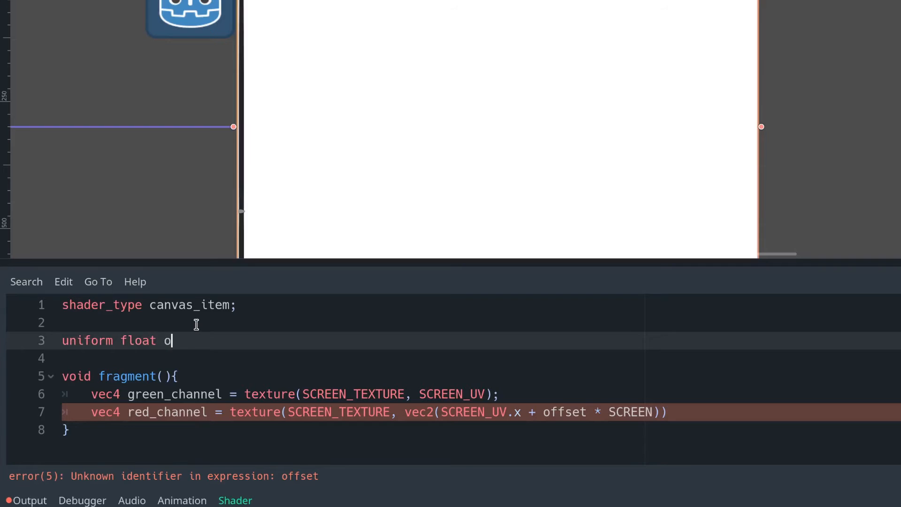
{"action": "type", "text": "ffset = 1f;"}
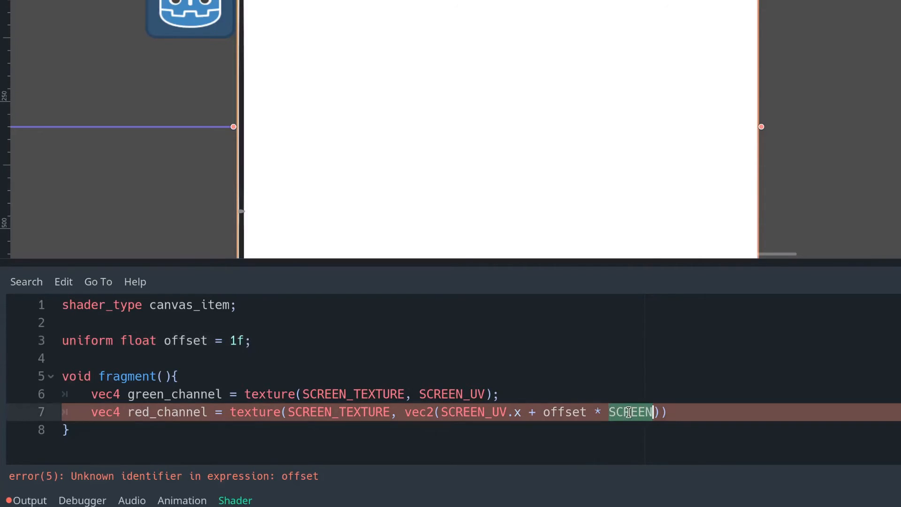
{"action": "type", "text": "_PIXEL_SIZE"}
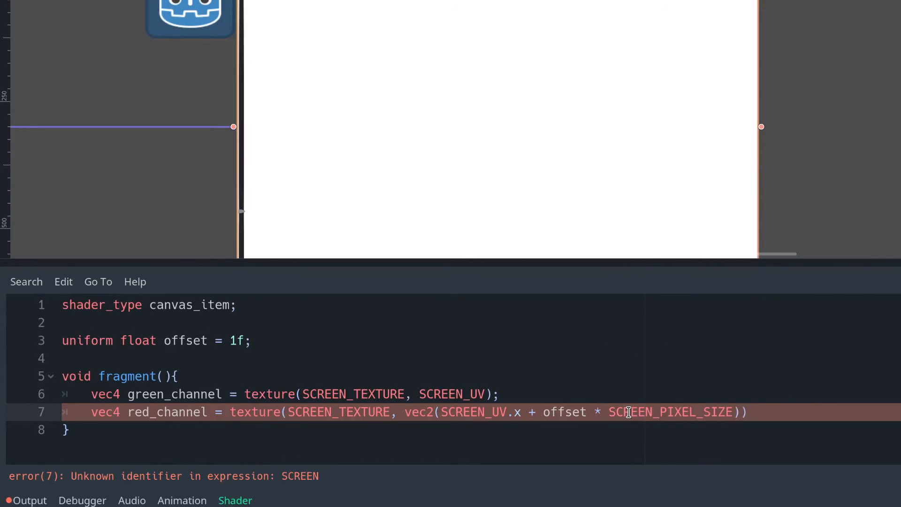
{"action": "type", "text": ".x"}
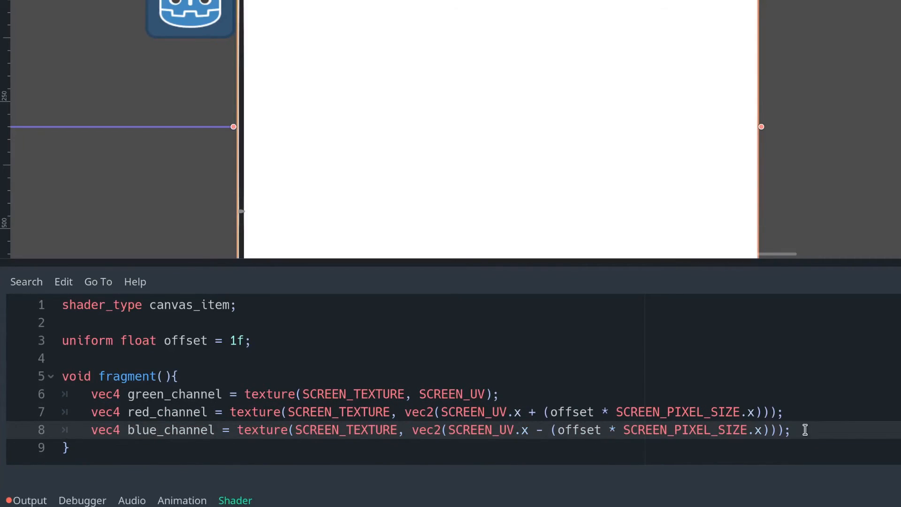
{"action": "type", "text": "COLOR = vec4(red_channel.r,"}
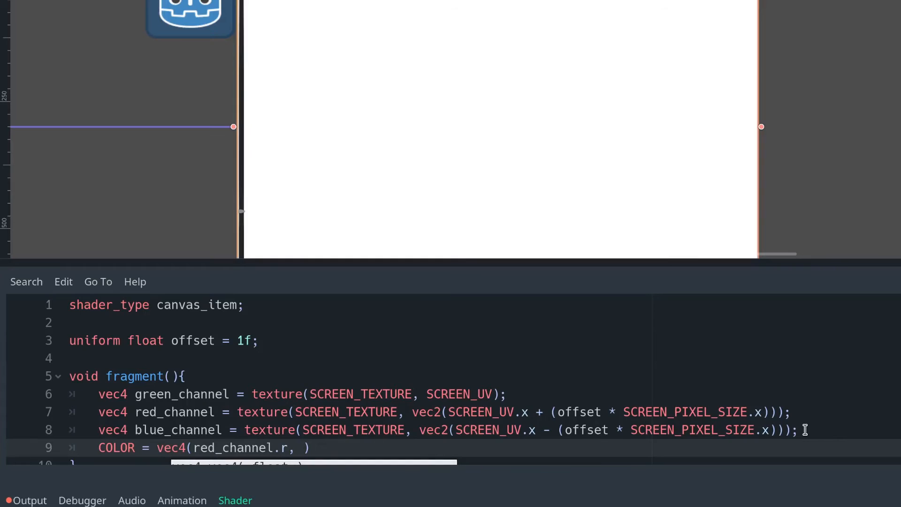
{"action": "type", "text": "green_channel.g"}
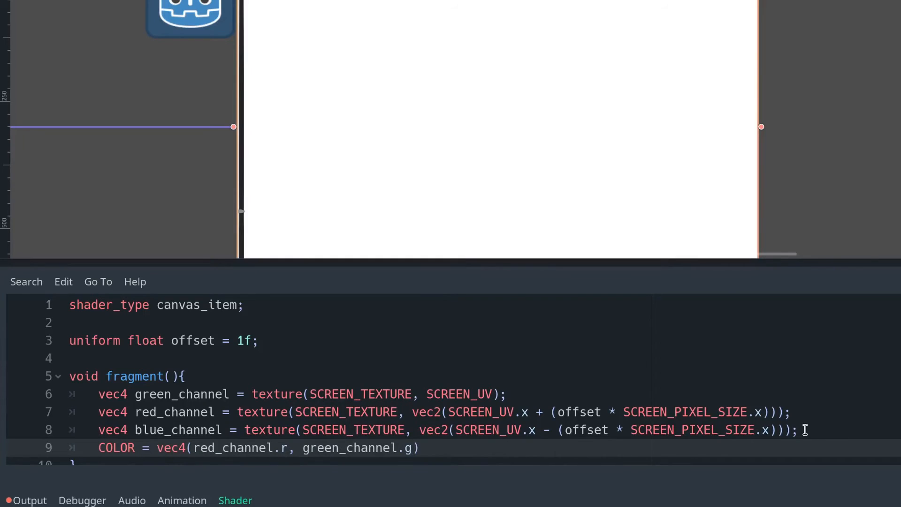
{"action": "type", "text": ", blue_channel.b)"}
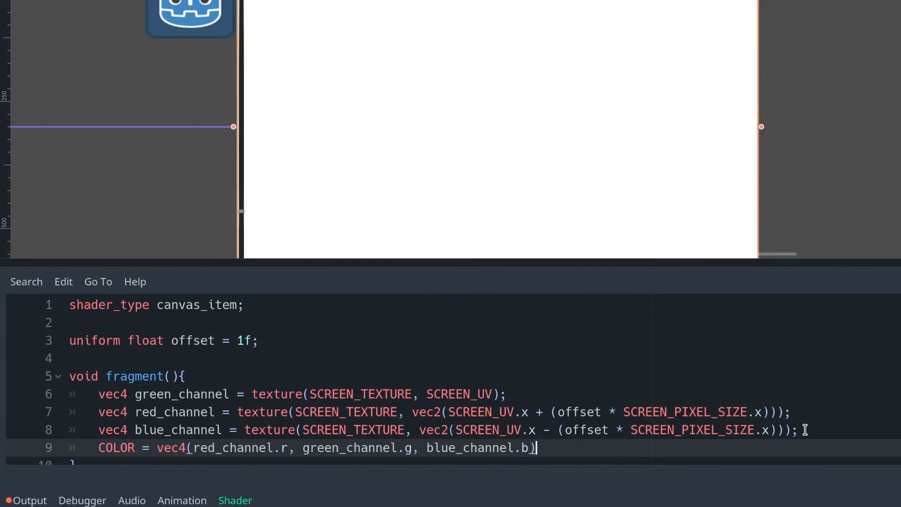
{"action": "type", "text": ", 1f);"}
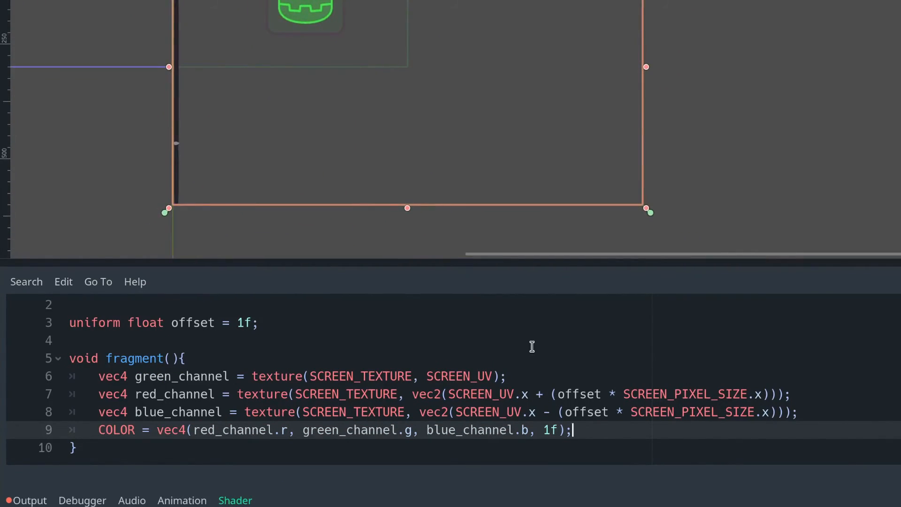
{"action": "mouse_move", "coordinate": [454, 393]}
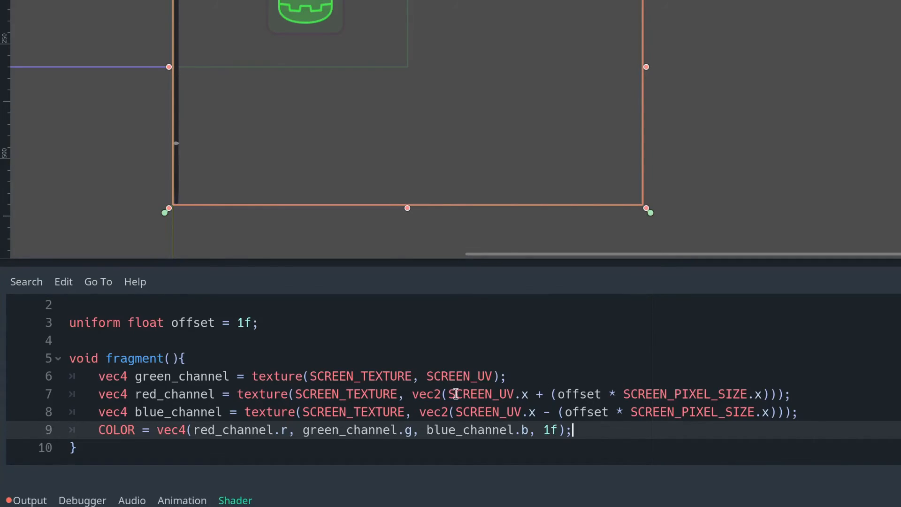
Add SCREEN_UV.y as the second UV component on the shifted channel samples.
{"action": "double_click", "coordinate": [489, 394]}
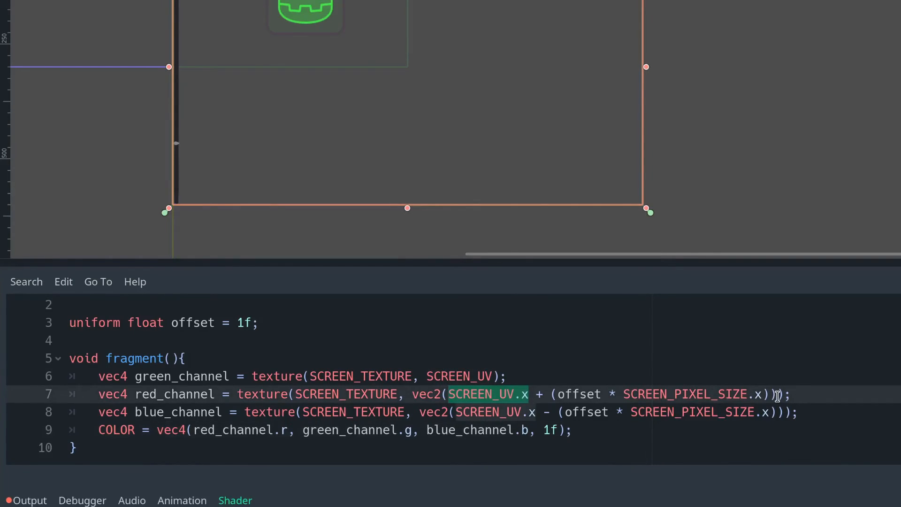
{"action": "type", "text": ", SCREEN_UV.y"}
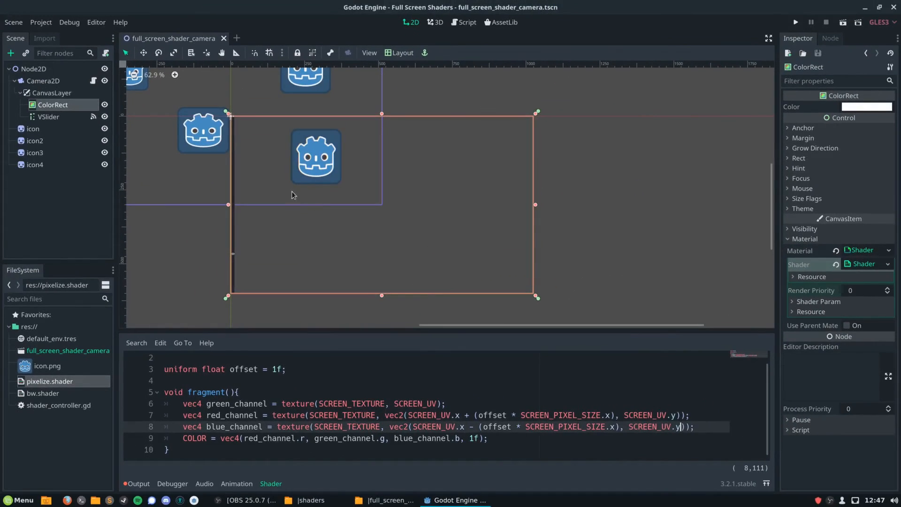
{"action": "left_click", "coordinate": [48, 117]}
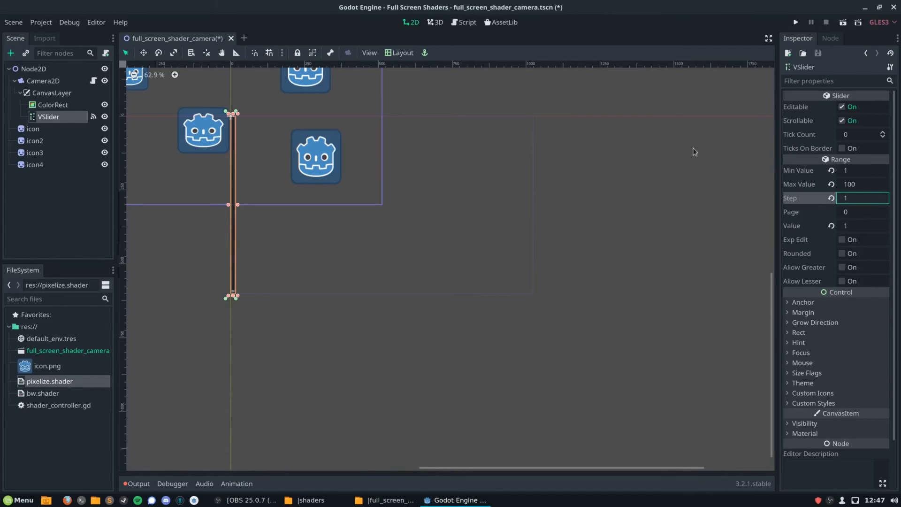
Commit the VSlider range of 1 to 100 with step 1.
{"action": "left_click", "coordinate": [464, 21]}
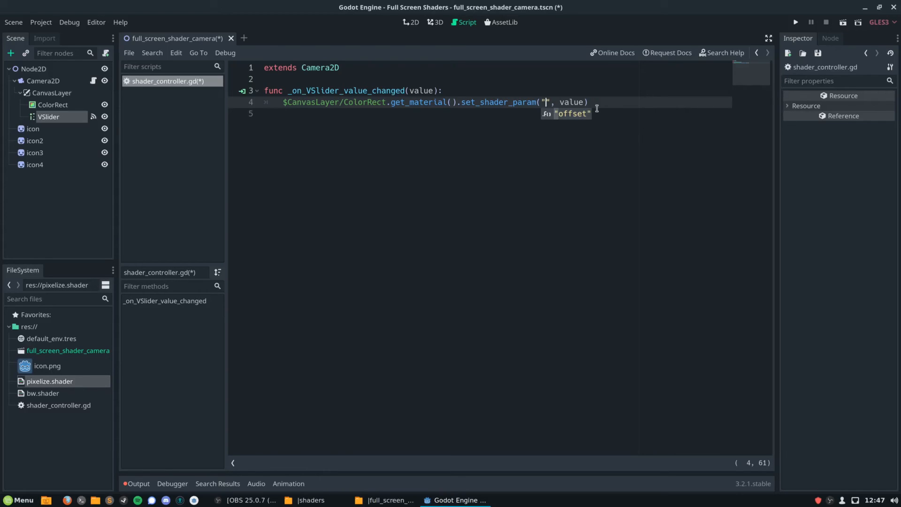
Set the handler's shader param name to "offset" and run the game to test.
{"action": "type", "text": "offset"}
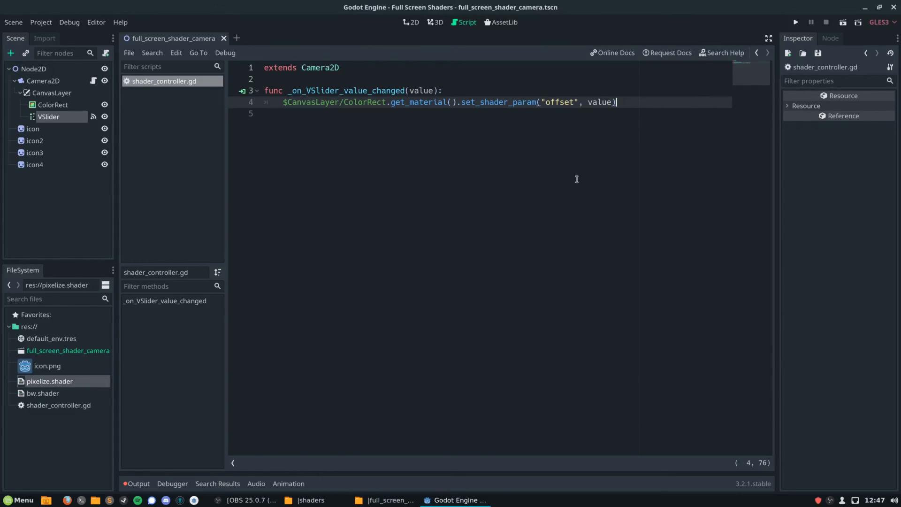
{"action": "left_click", "coordinate": [796, 21]}
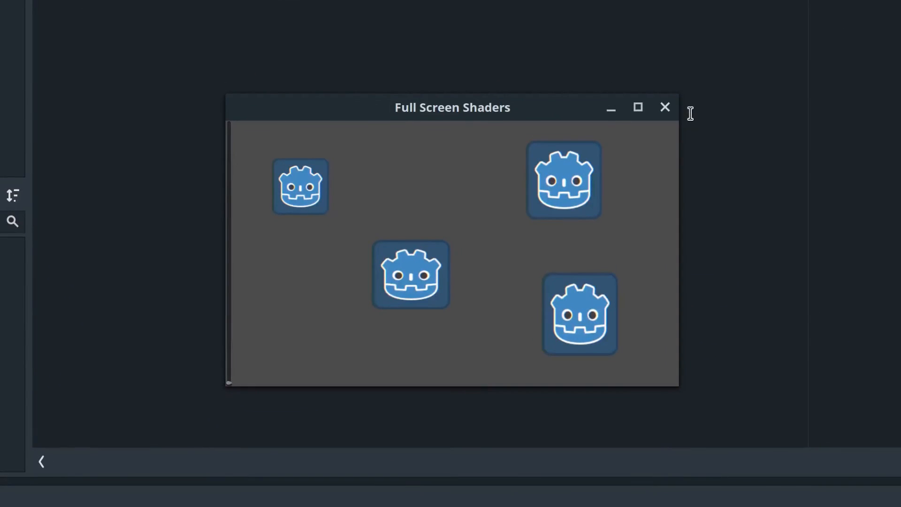